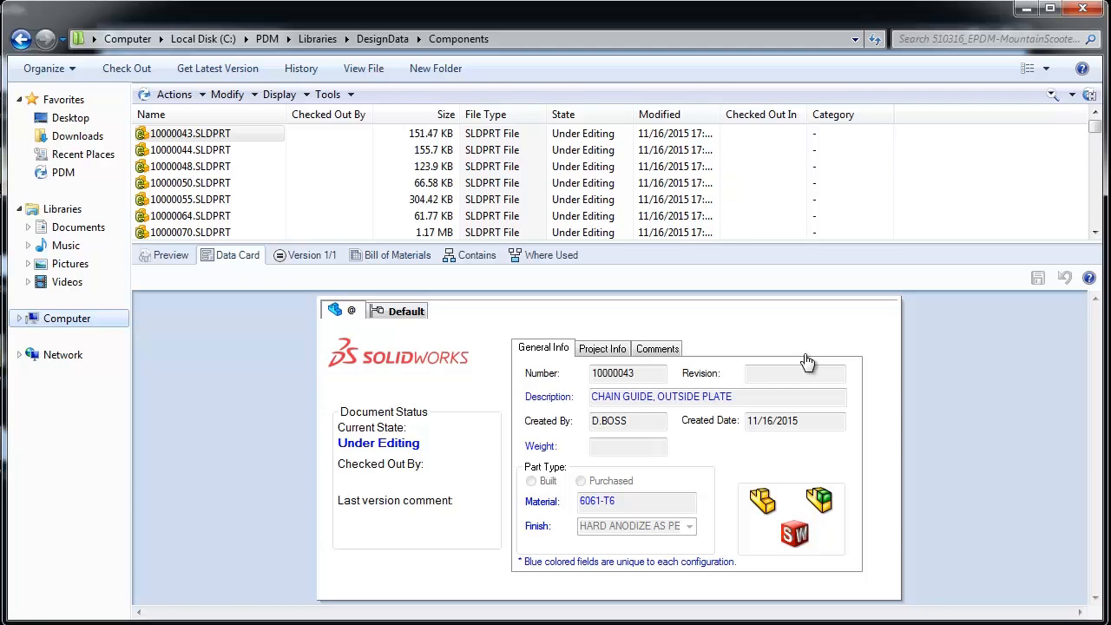
mouse_move(847, 211)
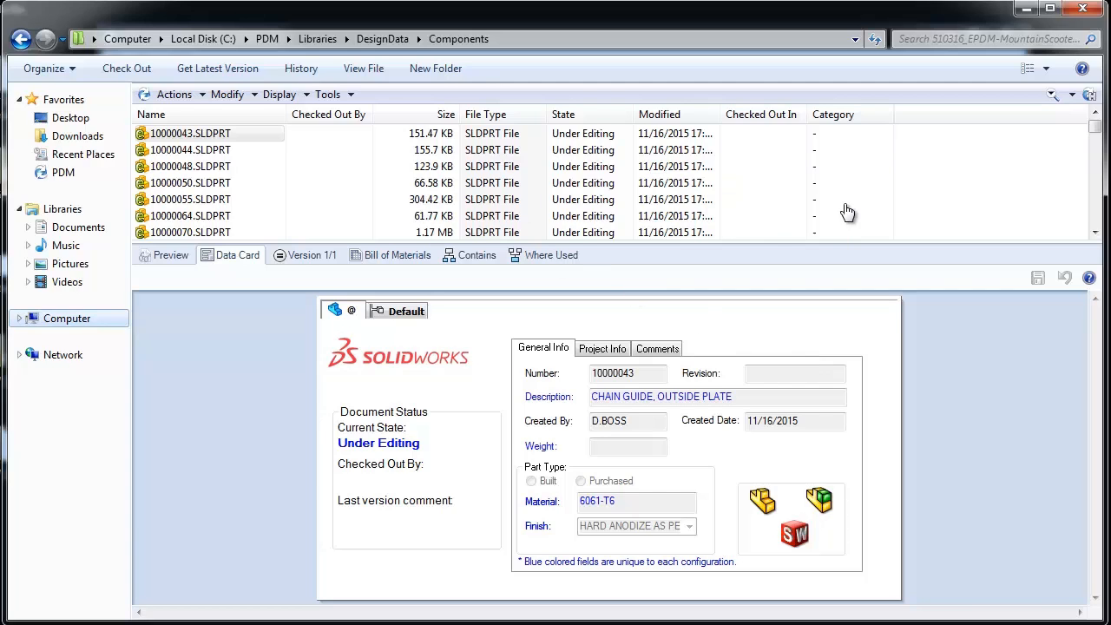
mouse_move(257, 170)
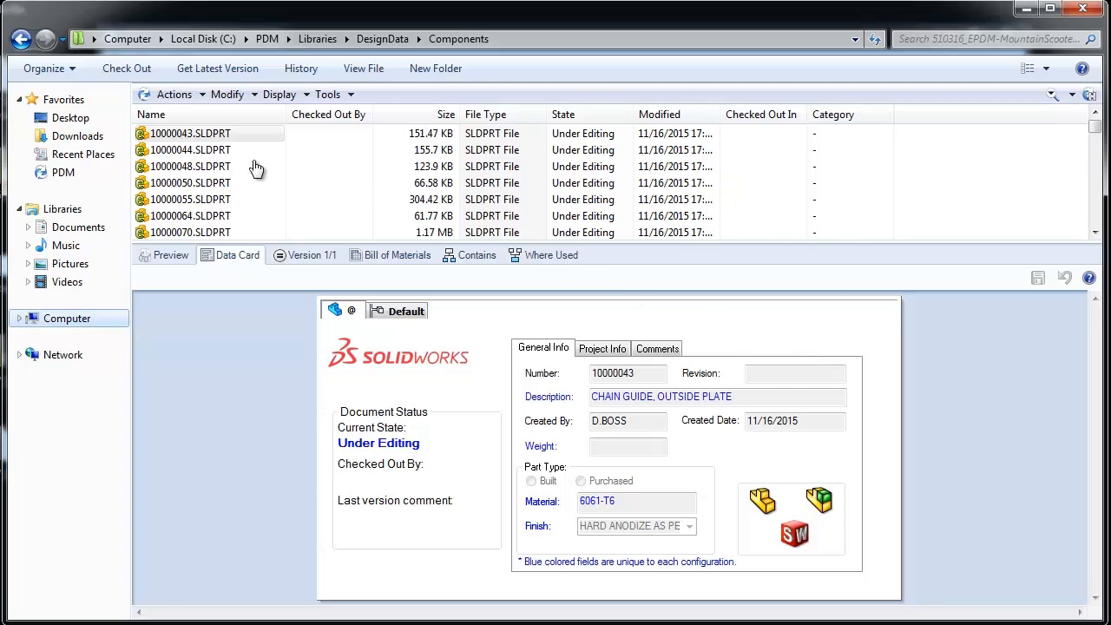
mouse_move(570, 183)
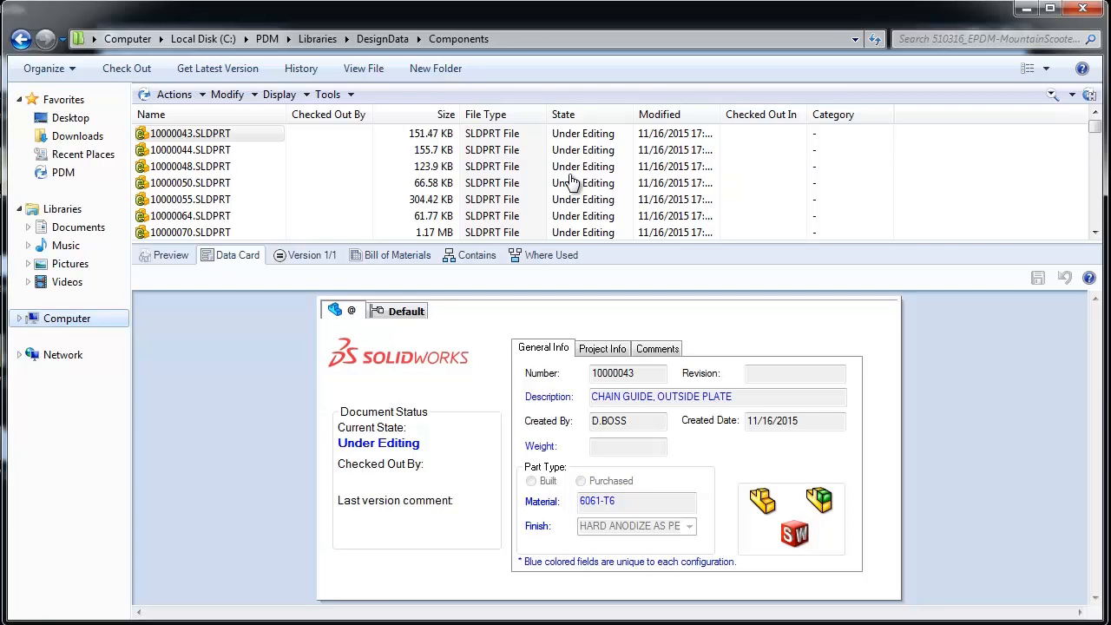
mouse_move(588, 338)
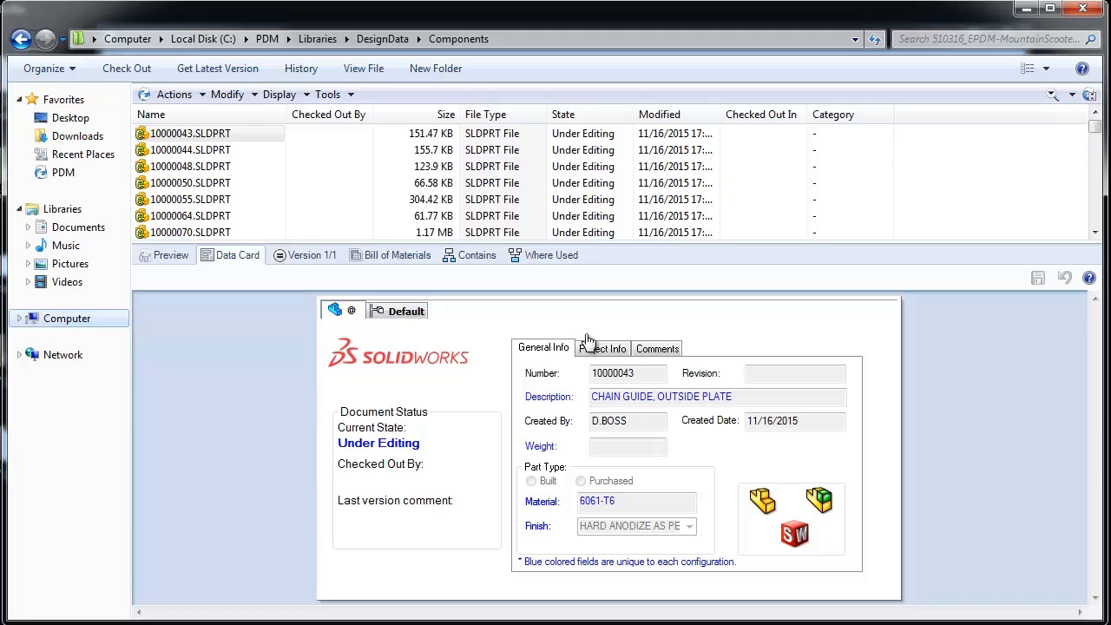
mouse_move(622, 422)
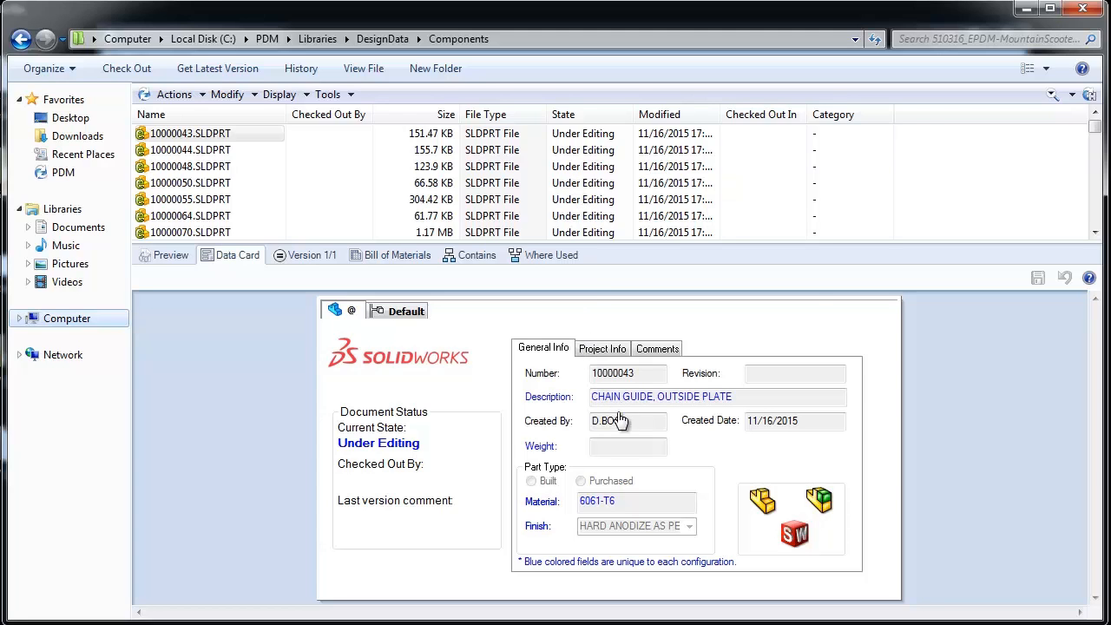
mouse_move(608, 490)
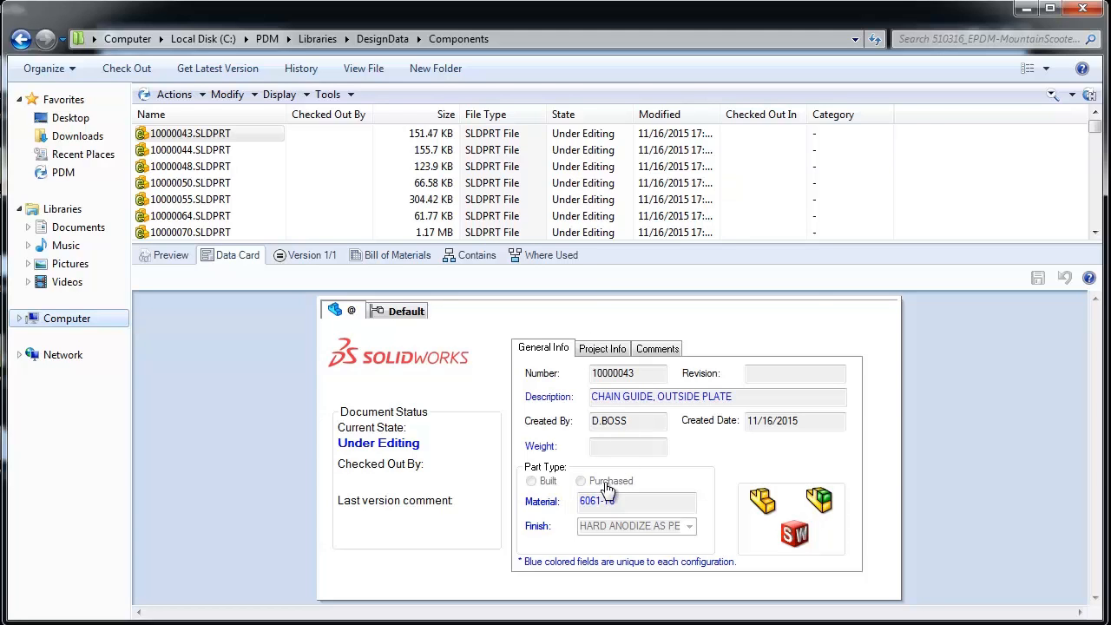
mouse_move(628, 538)
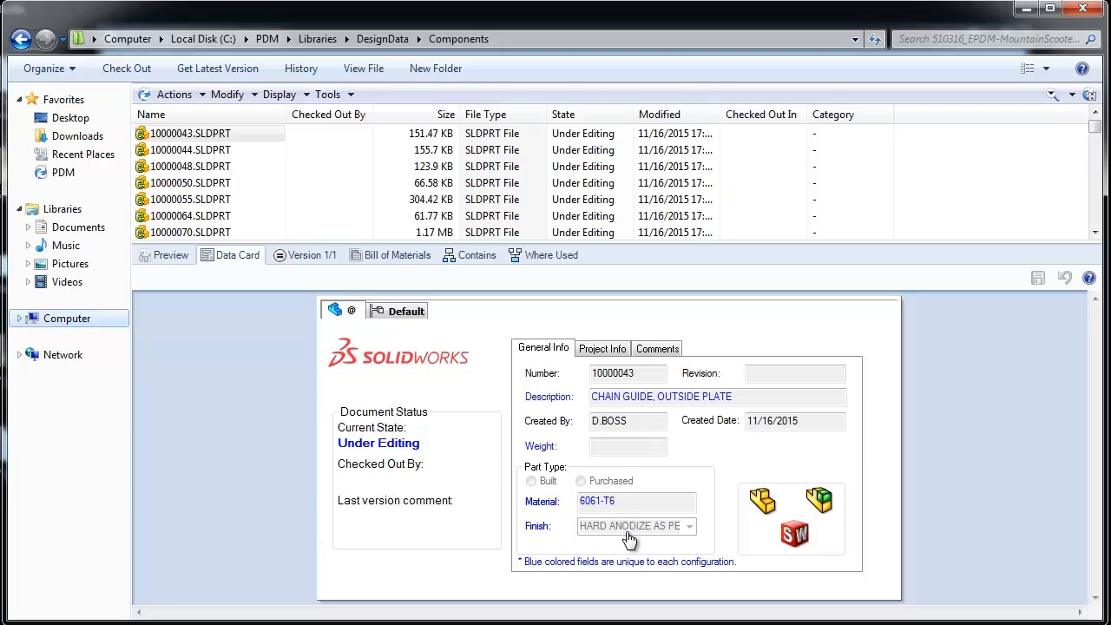
mouse_move(623, 476)
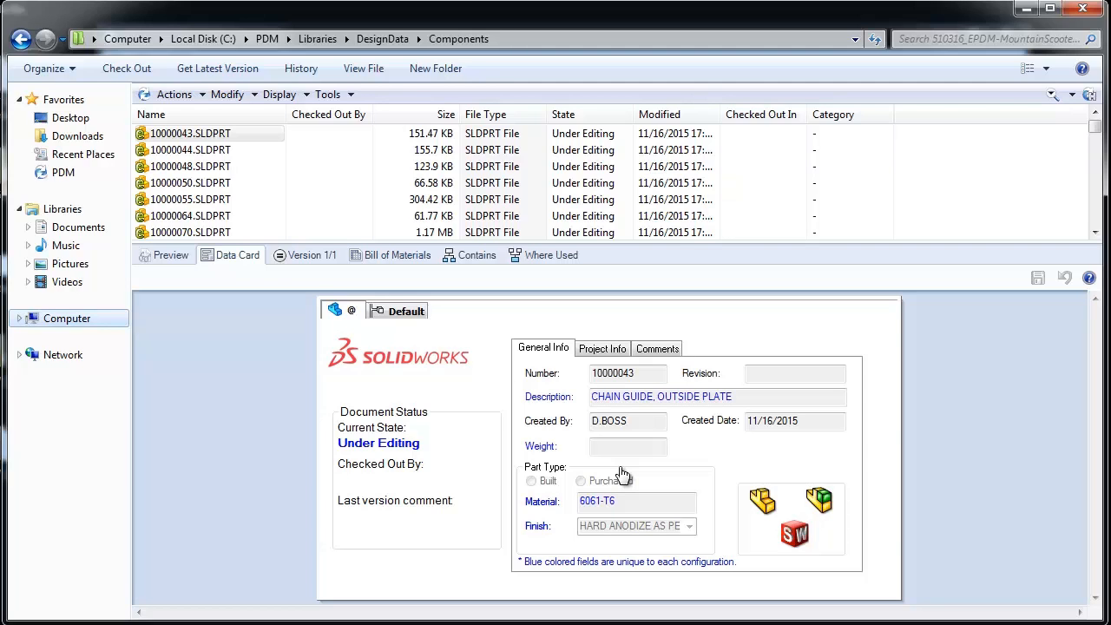
mouse_move(611, 476)
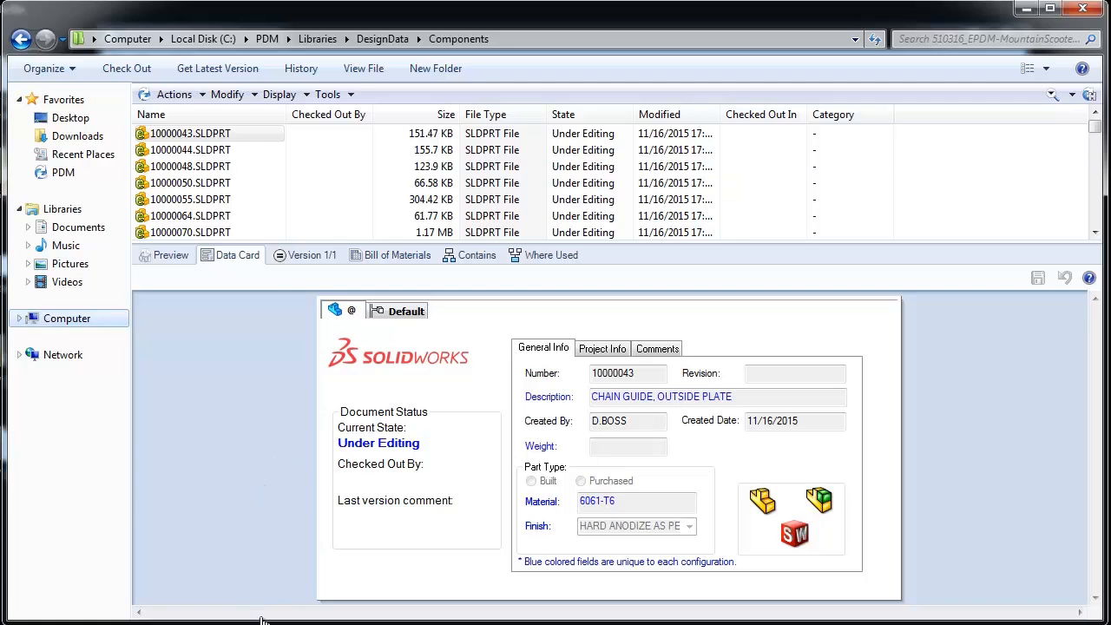
mouse_move(260, 616)
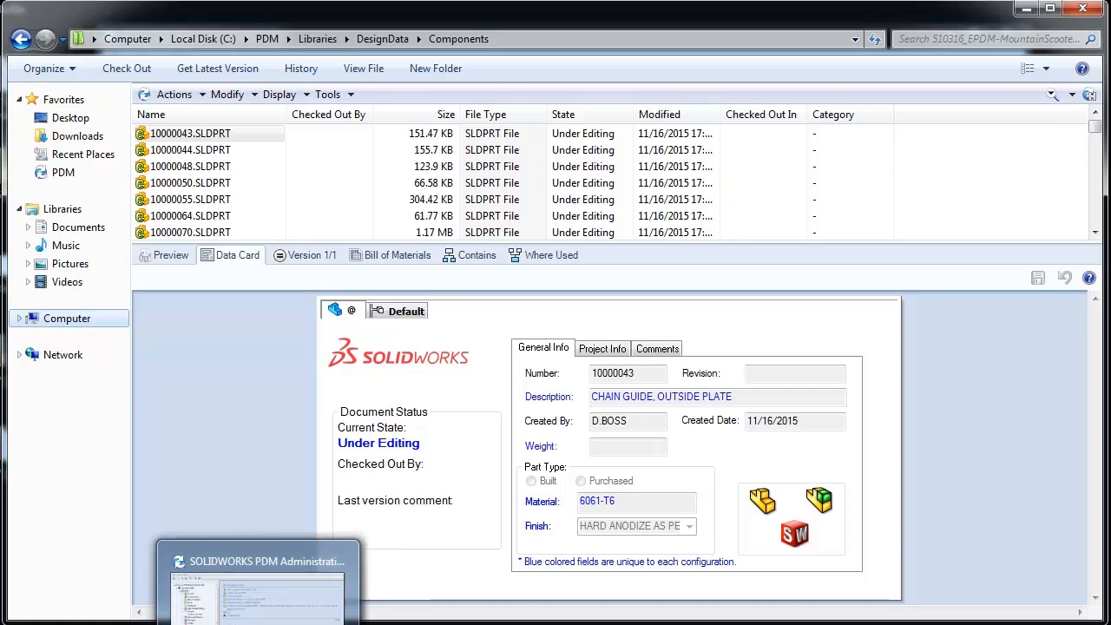
Step: Bring PDM Administration forward and show the Columns node's context menu for the vault
left_click(257, 560)
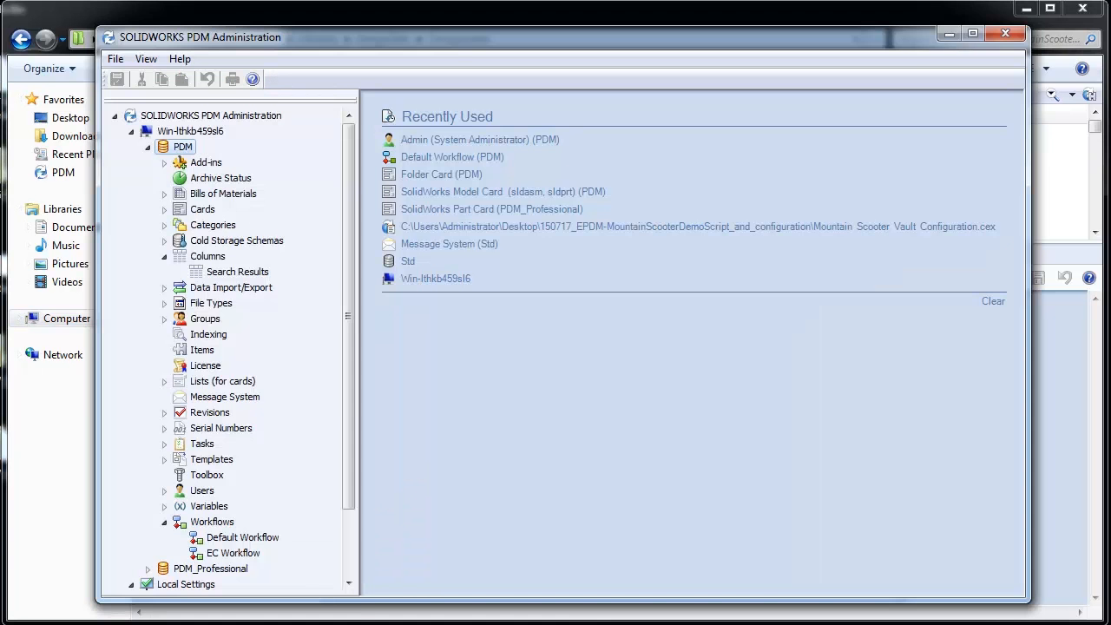
mouse_move(207, 281)
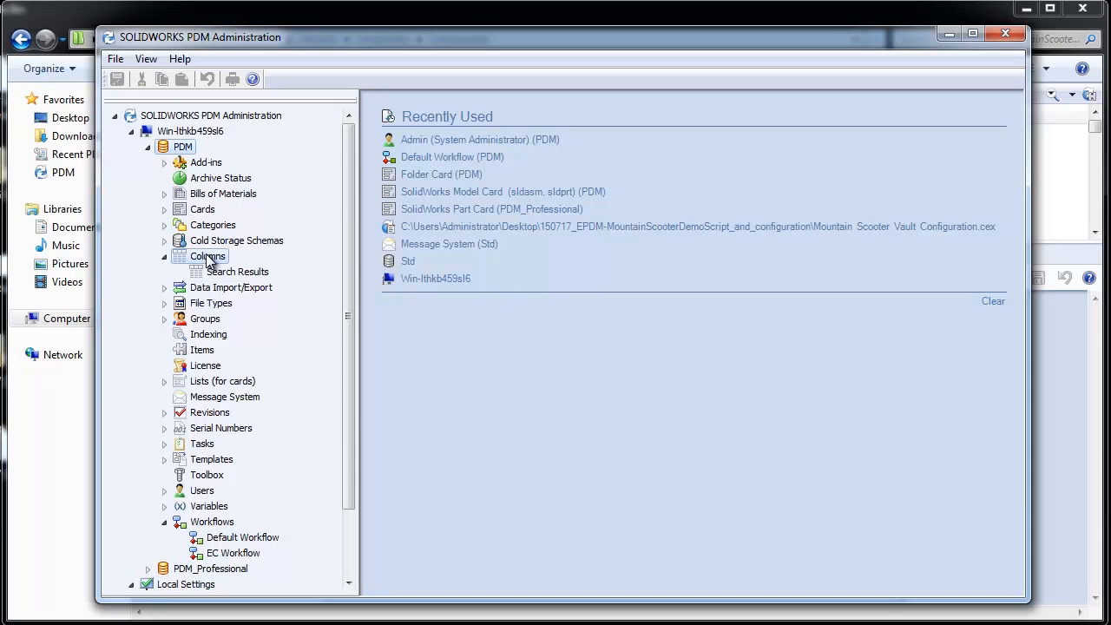
right_click(209, 256)
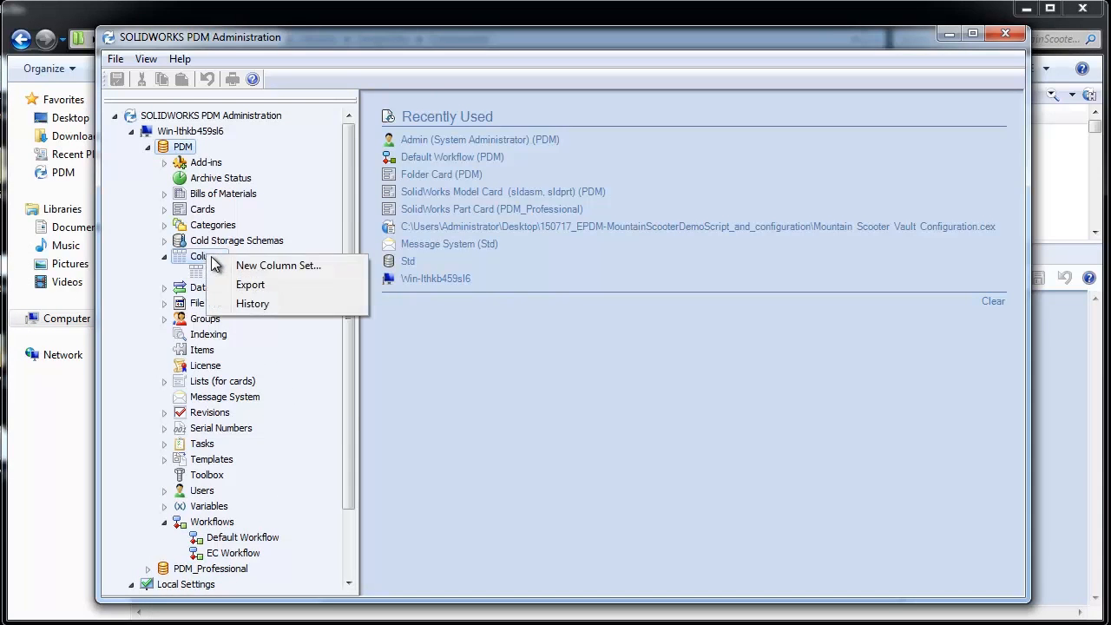
Step: Create a File List column set named Engineering, assigned to Admin and the Administrators group
left_click(278, 264)
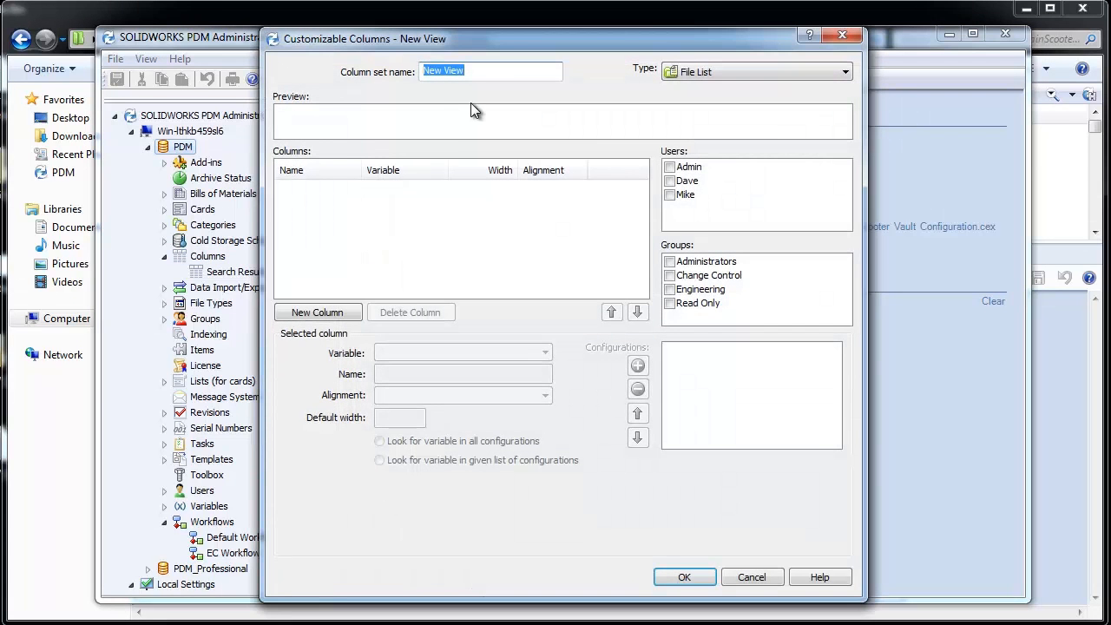
type("Enginer")
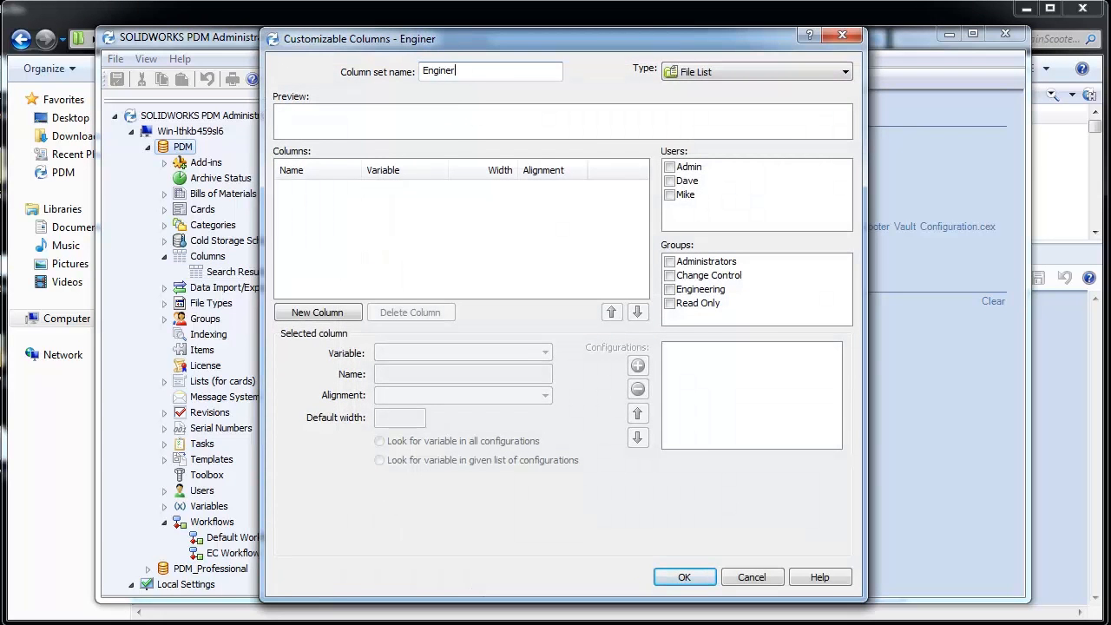
type("i")
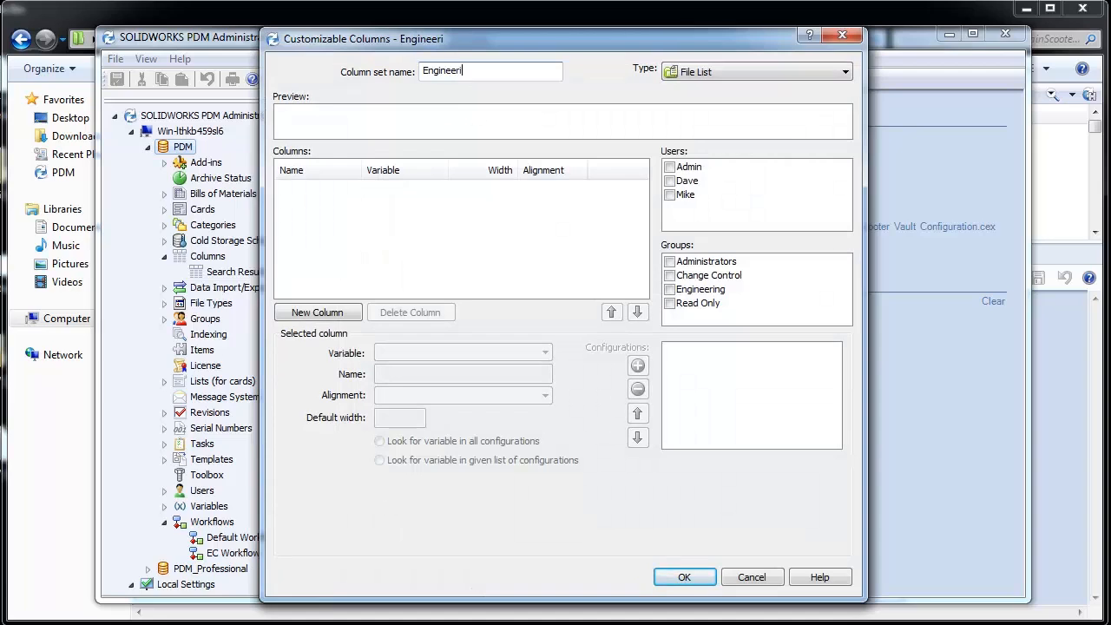
type("ng")
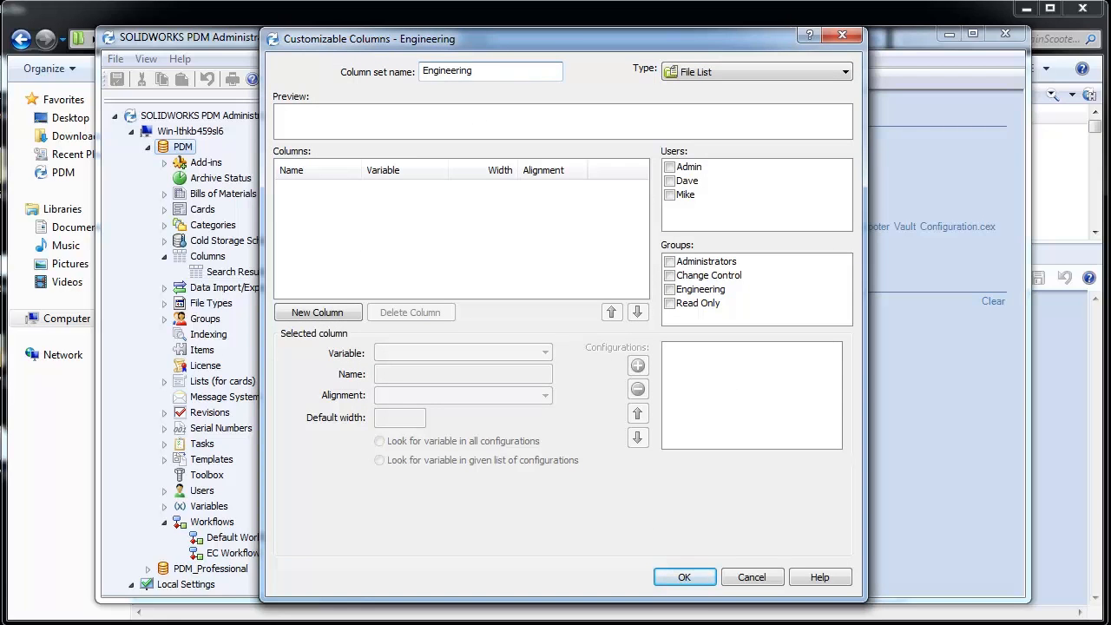
left_click(490, 69)
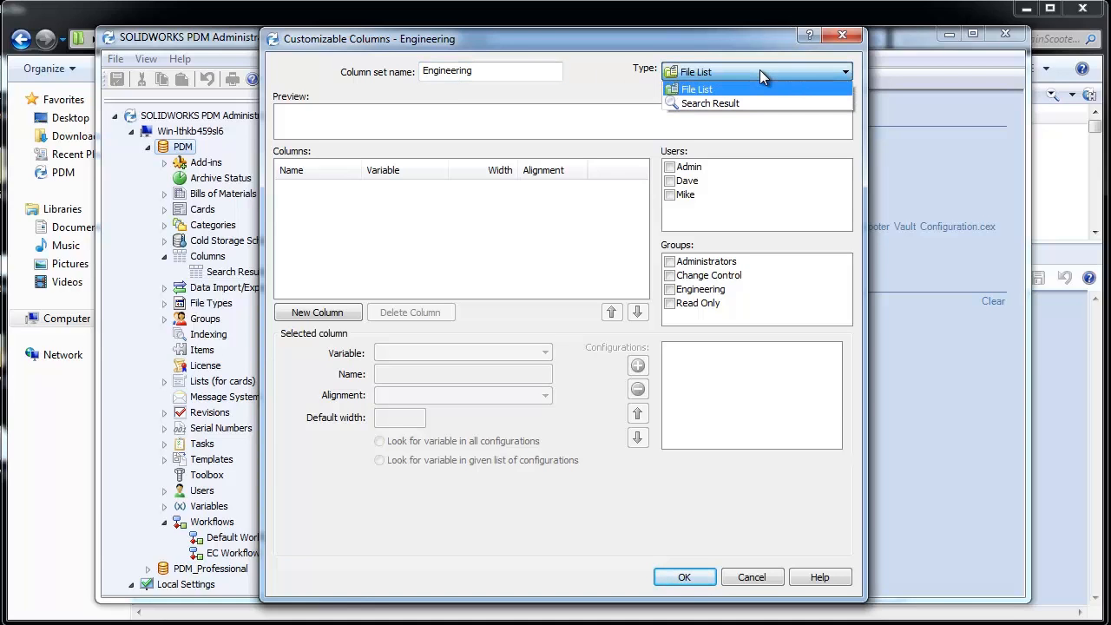
left_click(698, 90)
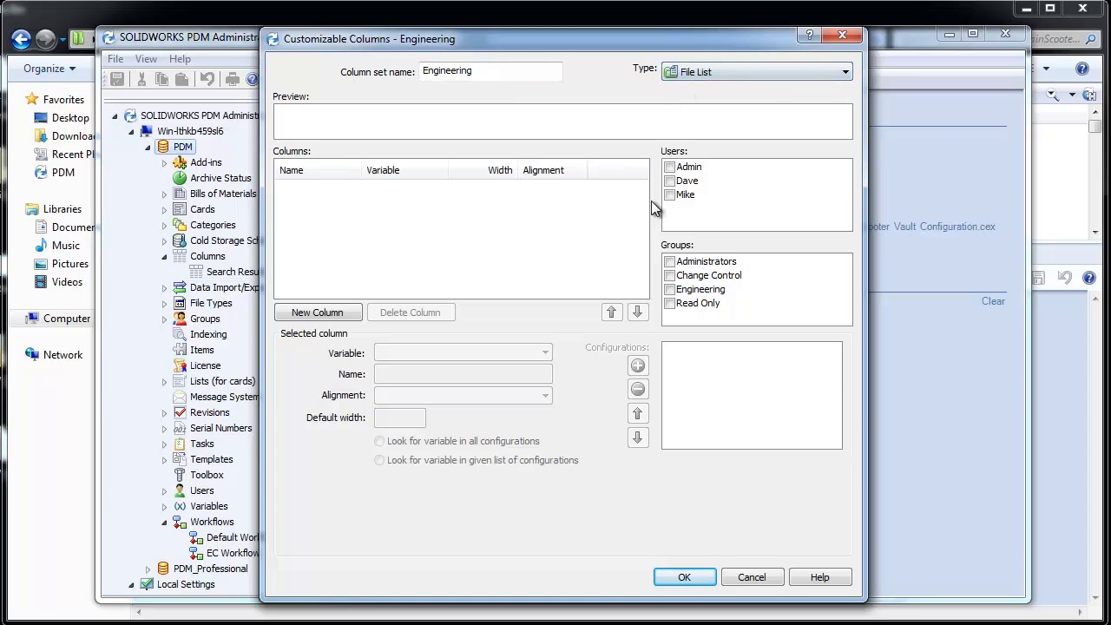
left_click(670, 166)
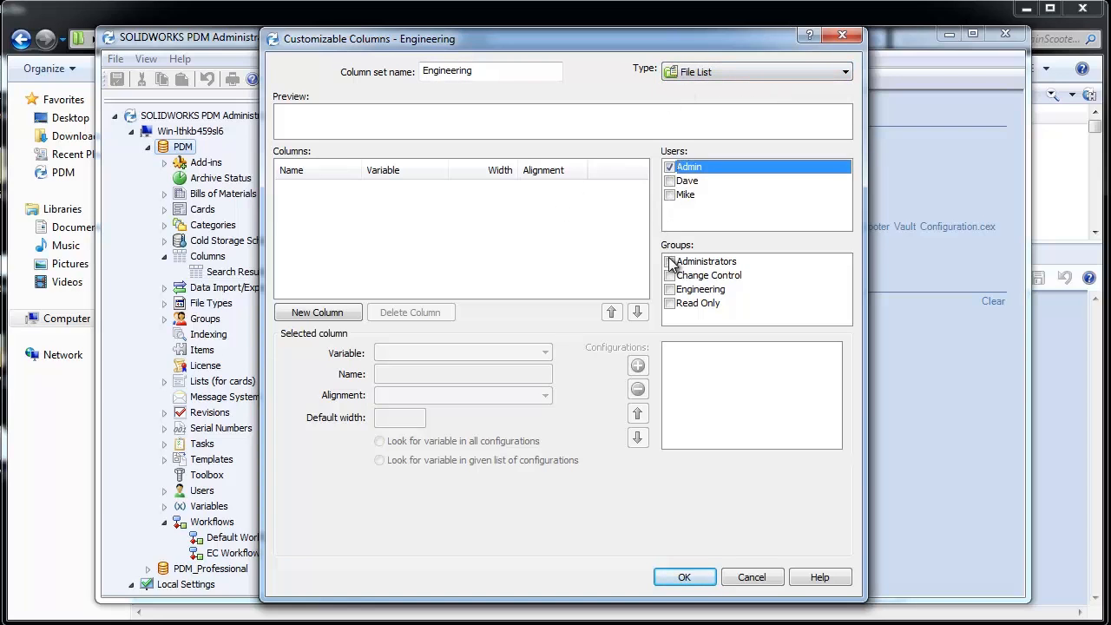
left_click(698, 288)
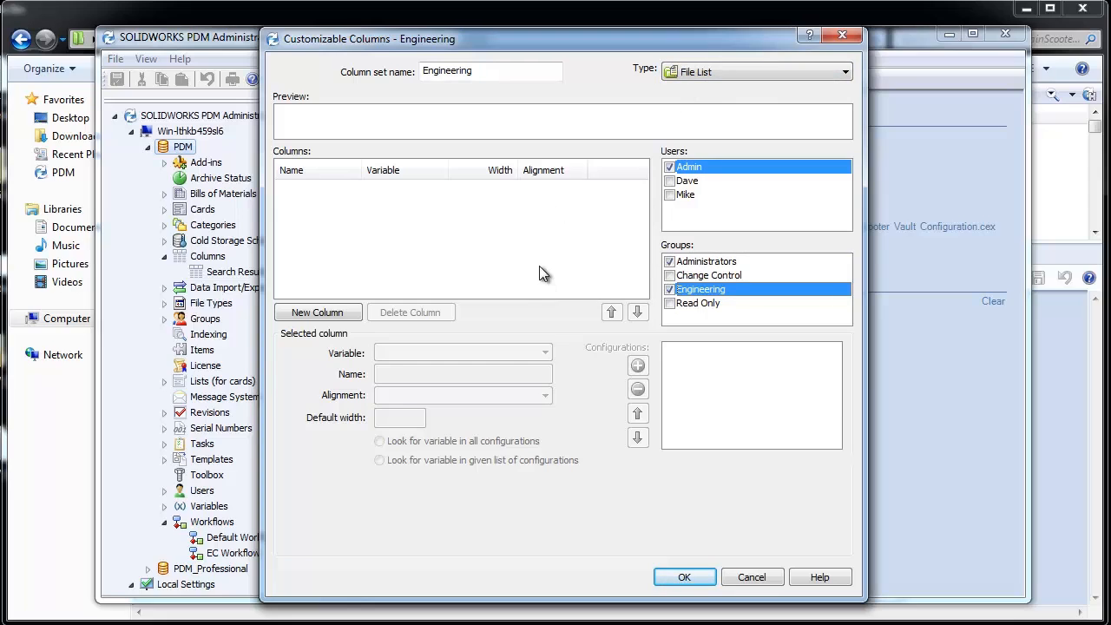
mouse_move(475, 267)
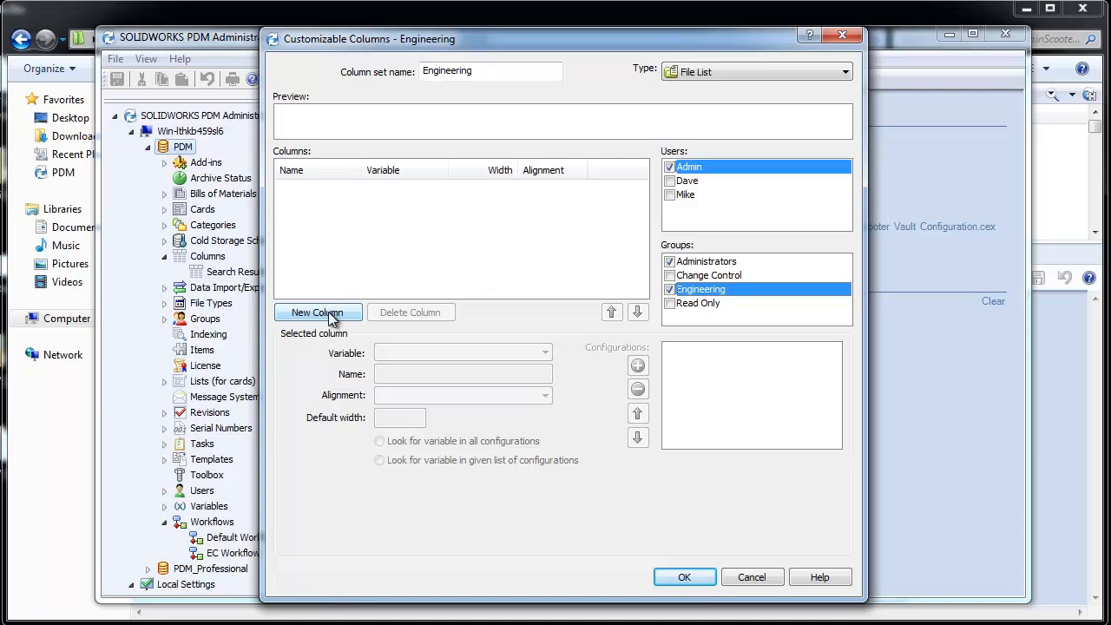
Step: Add a Description column to the Engineering set with default width 250
left_click(318, 313)
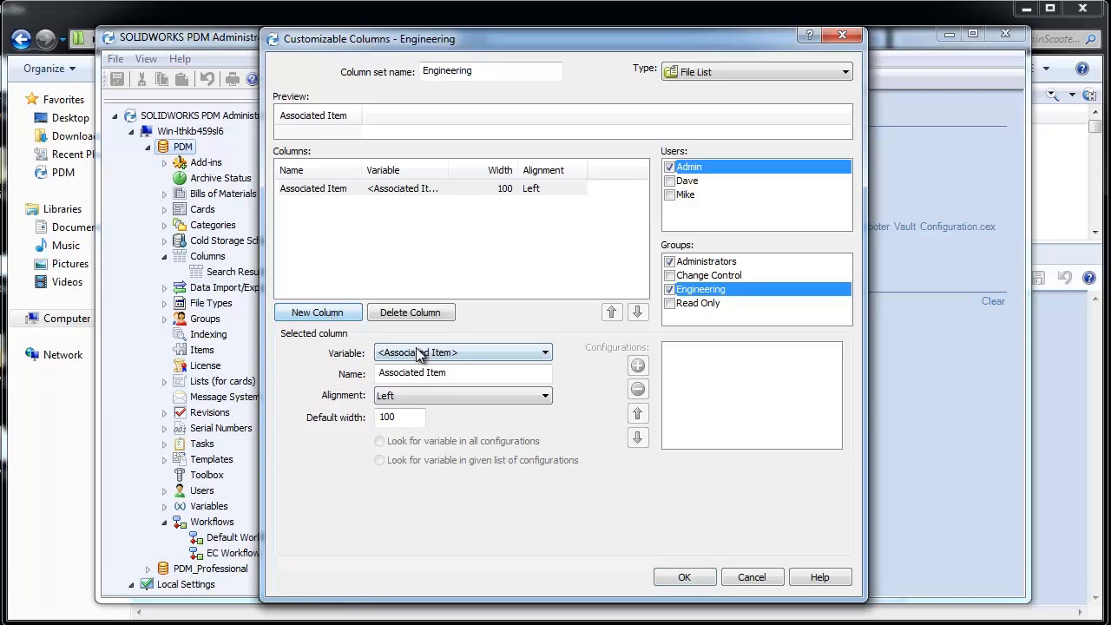
left_click(545, 353)
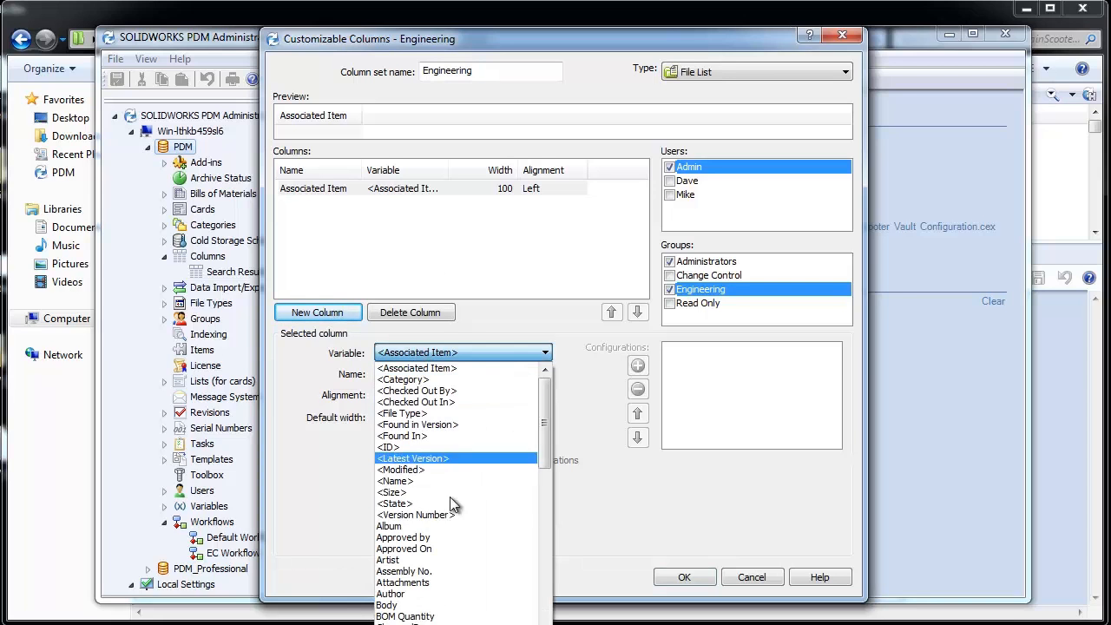
scroll("down", 3)
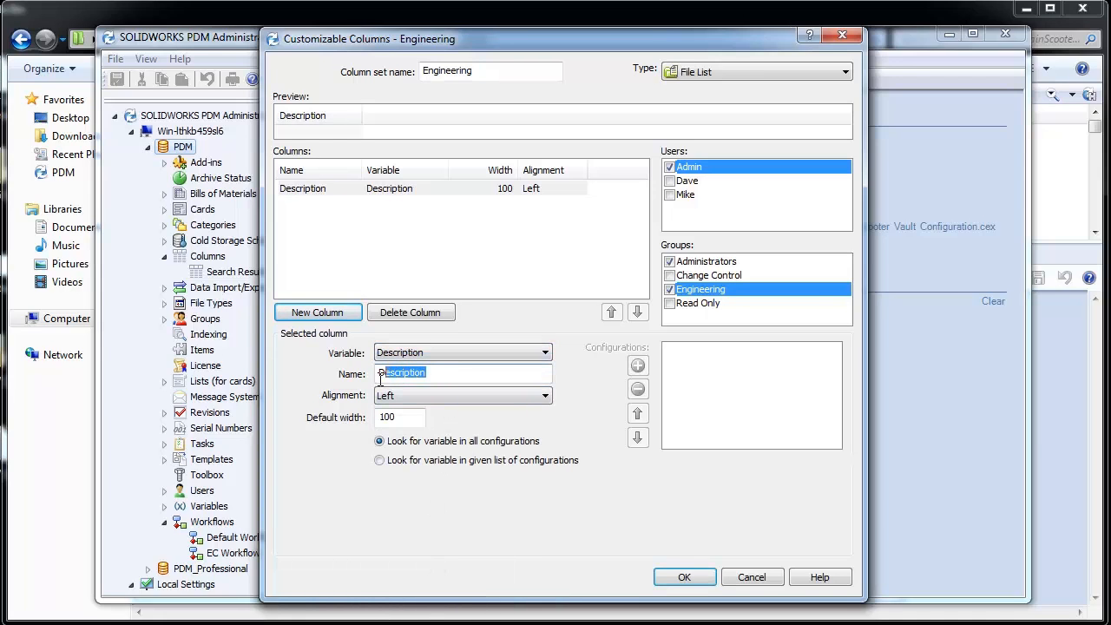
left_click(438, 371)
type("2")
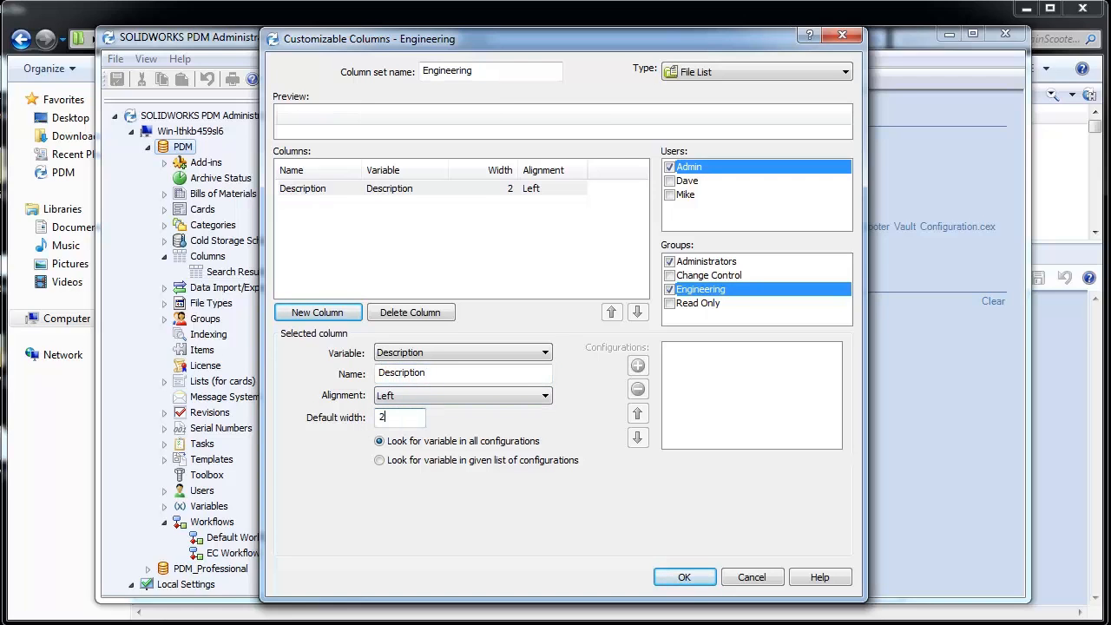
type("50")
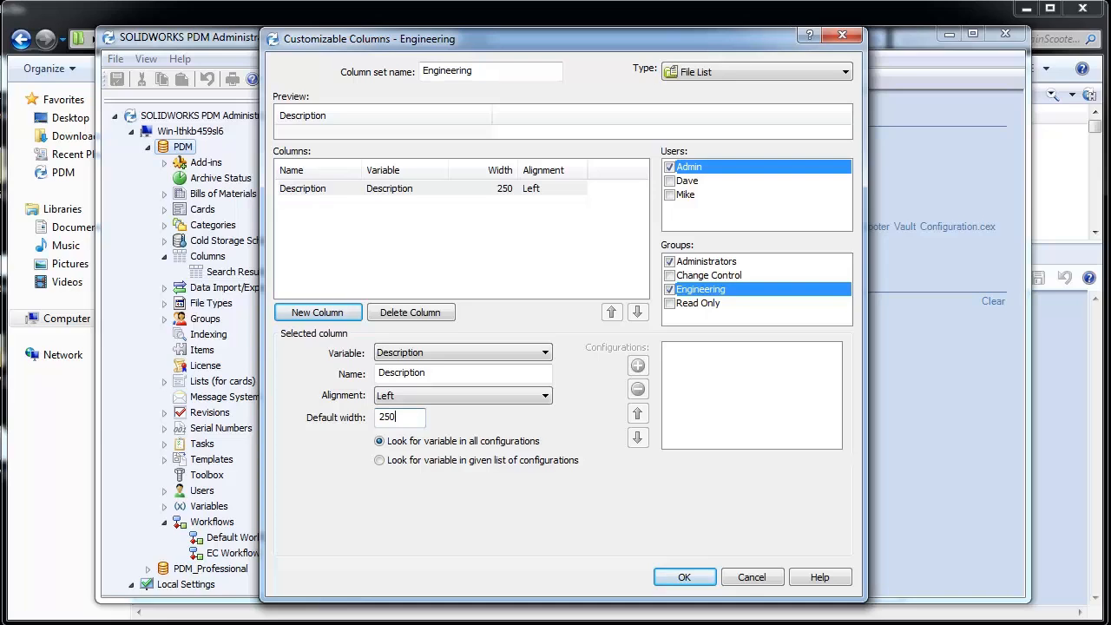
mouse_move(350, 424)
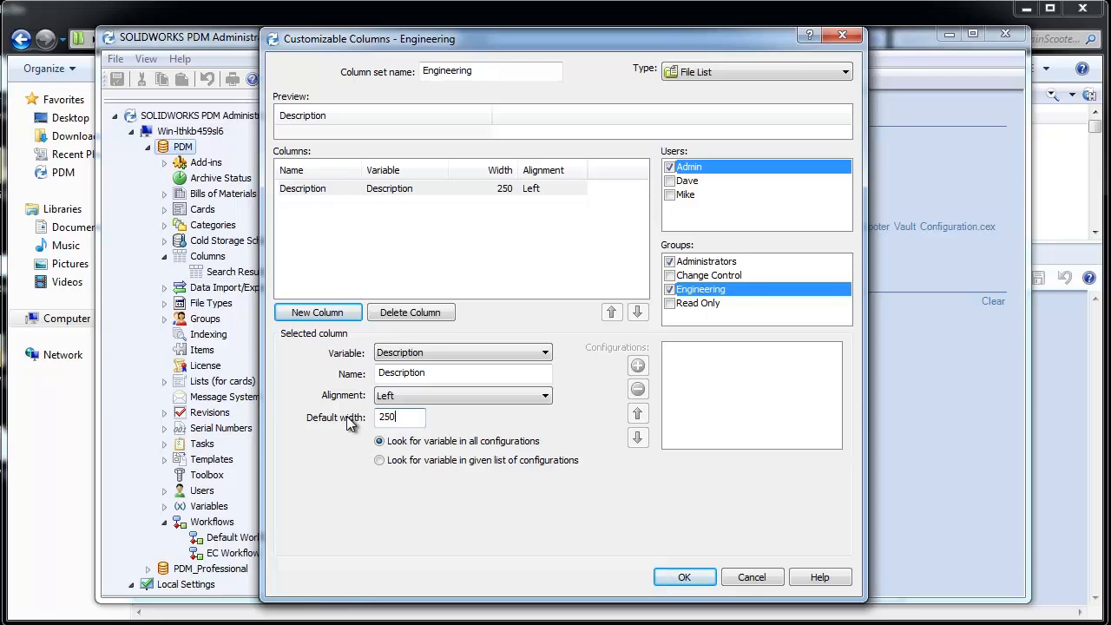
mouse_move(415, 229)
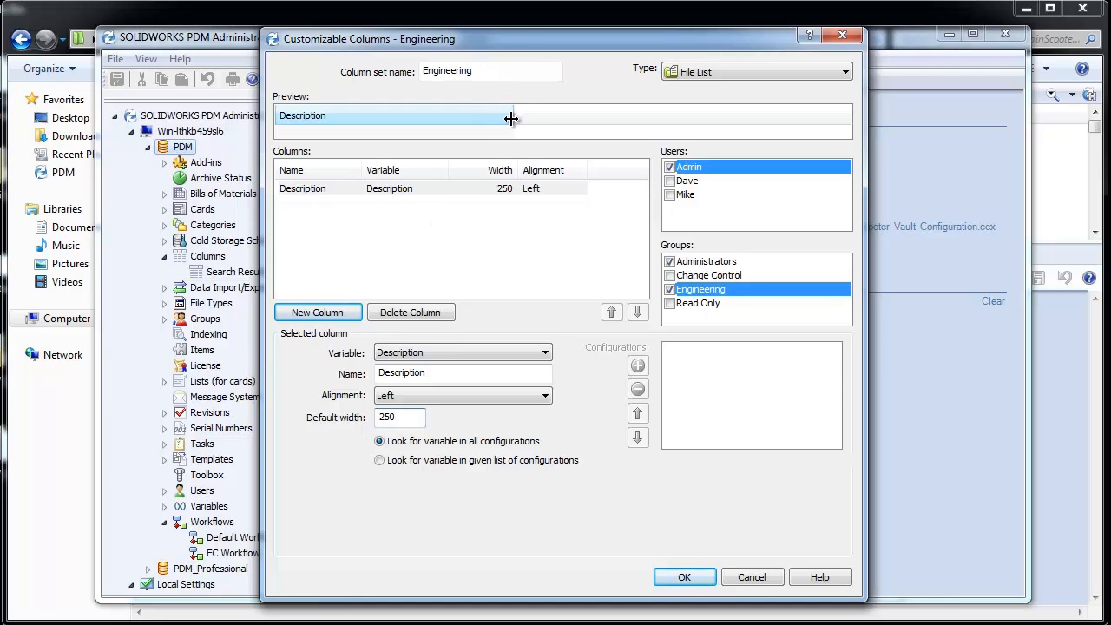
left_click_drag(511, 115, 531, 115)
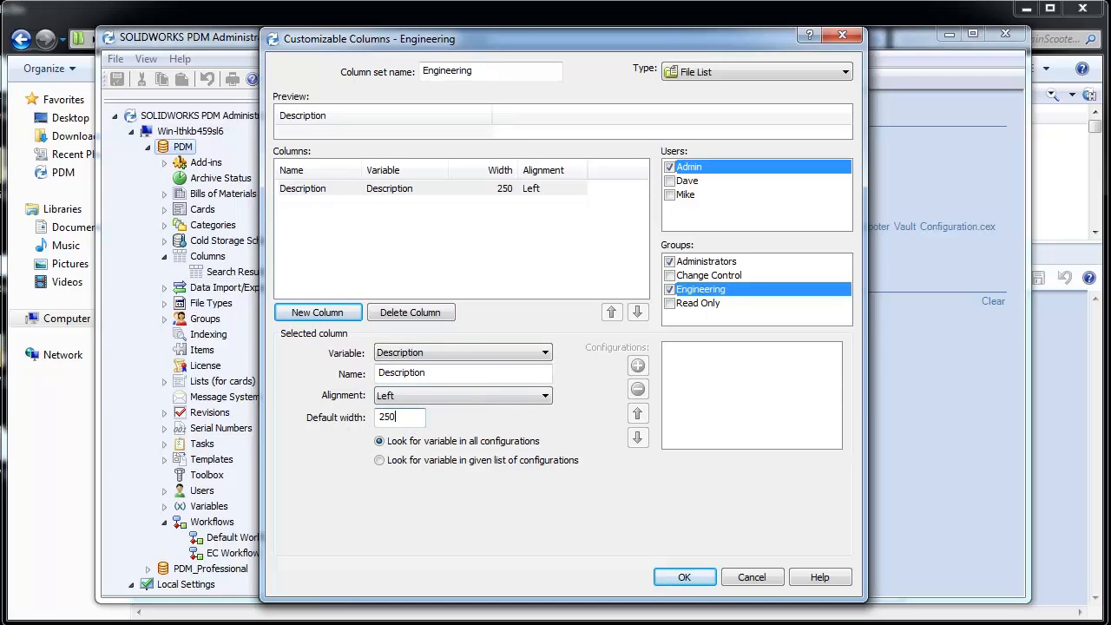
mouse_move(340, 341)
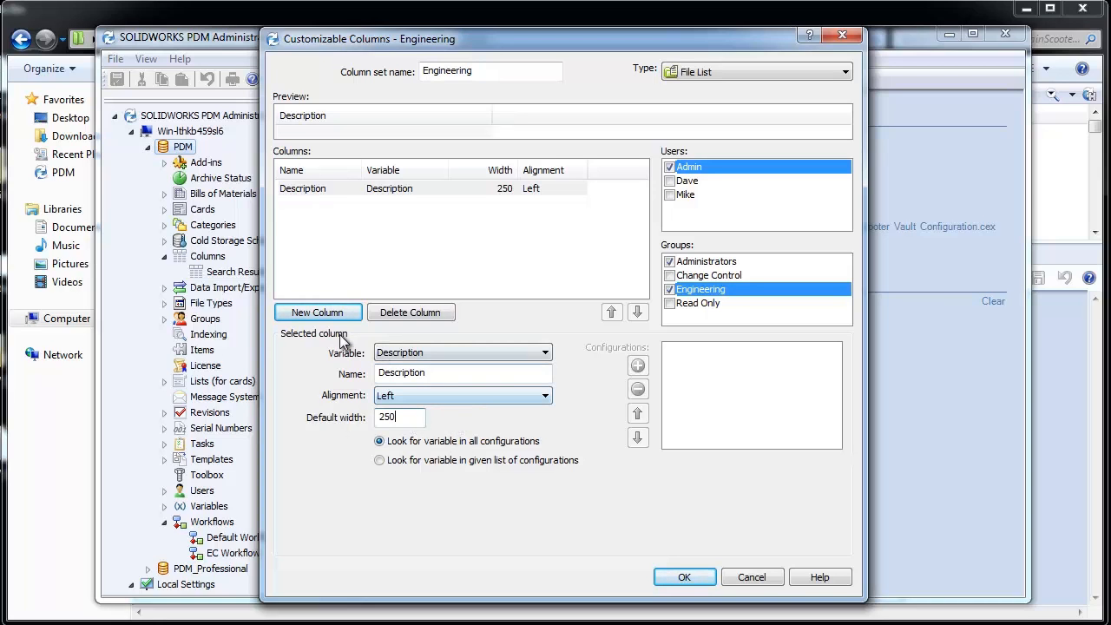
Step: Add a centred Version Number column, width 90, to the Engineering set
left_click(318, 313)
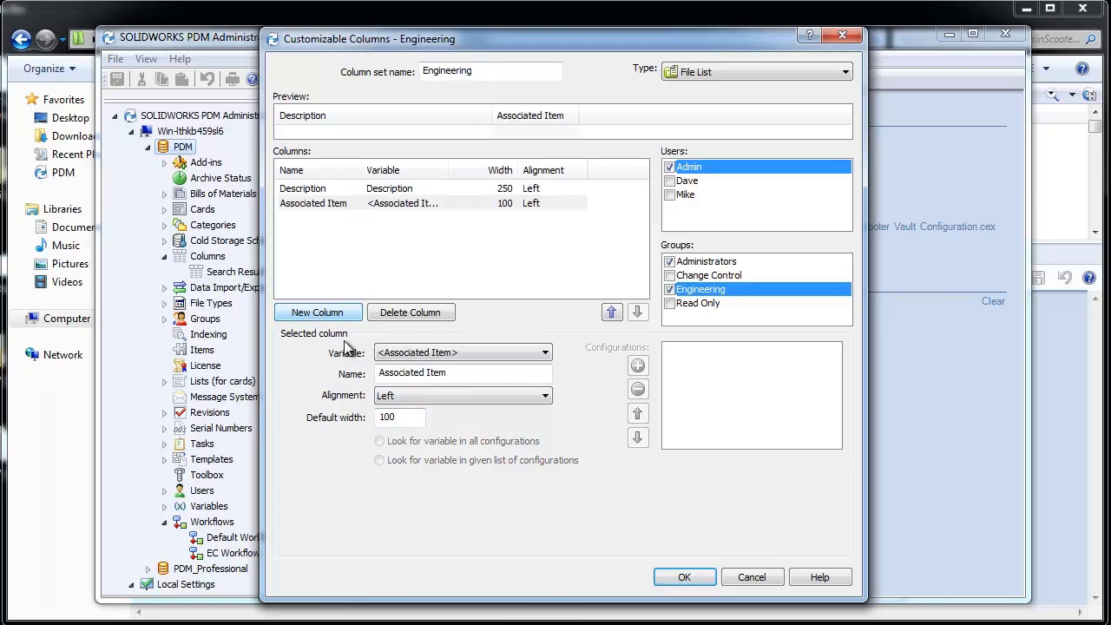
left_click(545, 353)
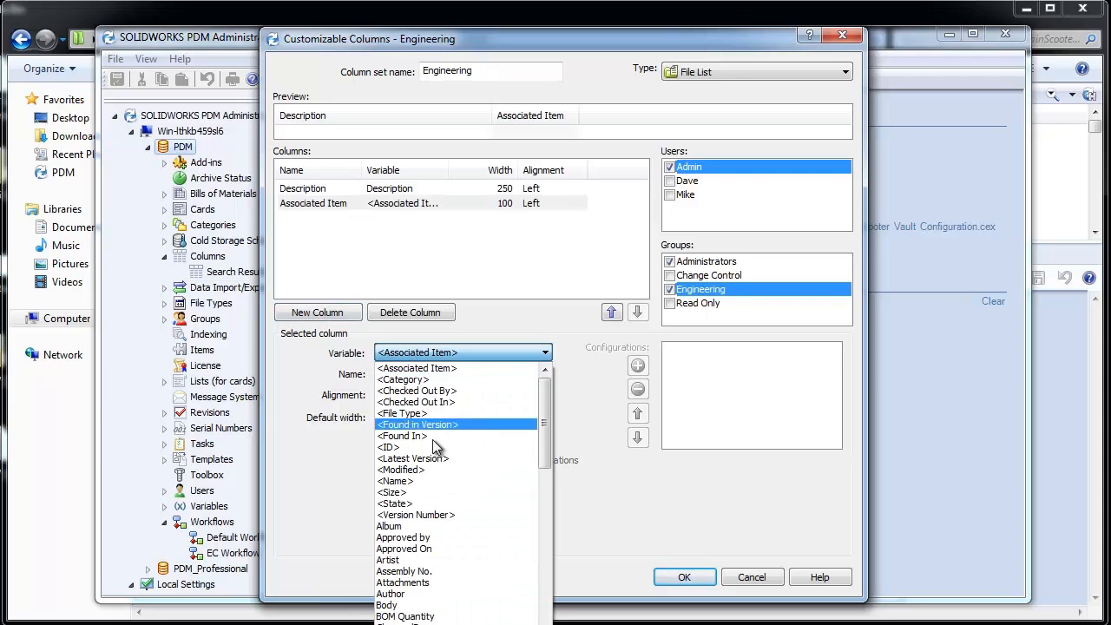
left_click(415, 514)
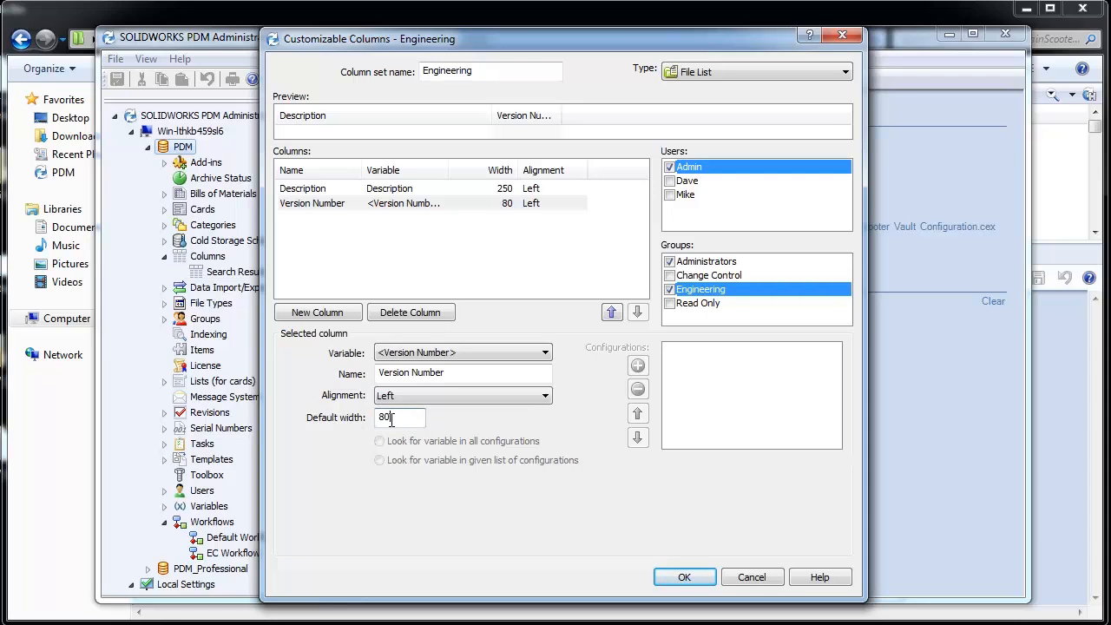
type("90")
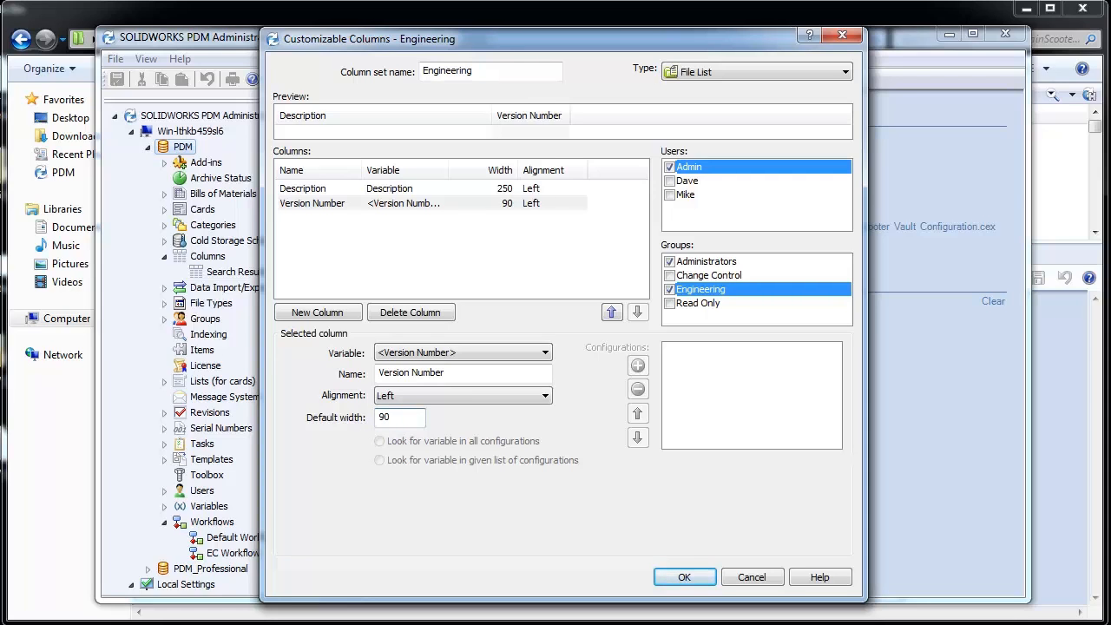
left_click(545, 396)
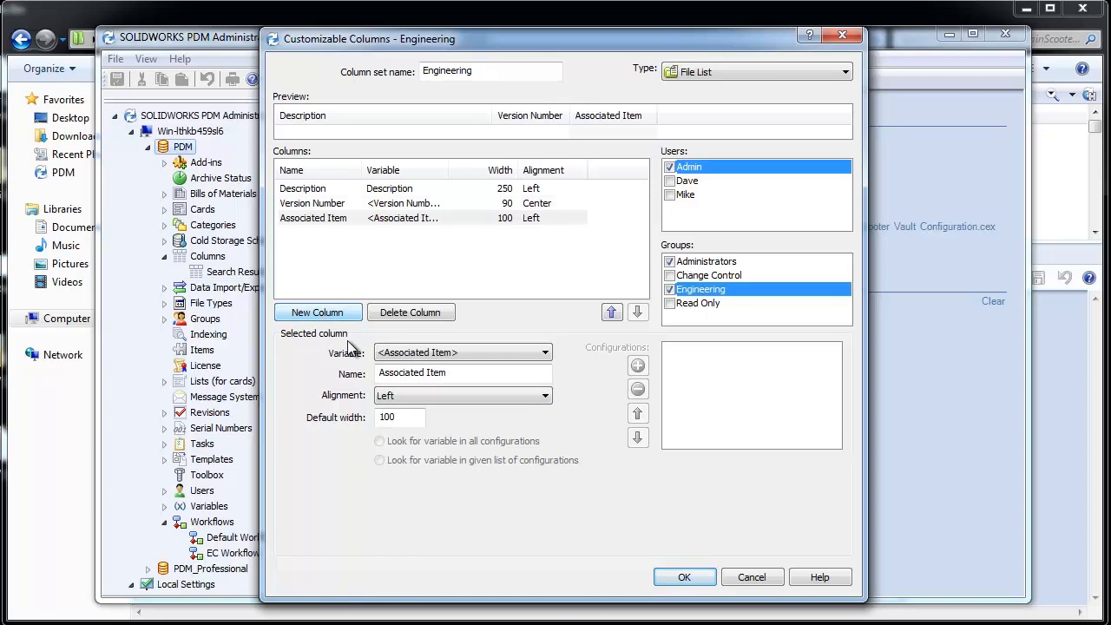
Step: Make the new column a centred Type column with default width 70
left_click(461, 353)
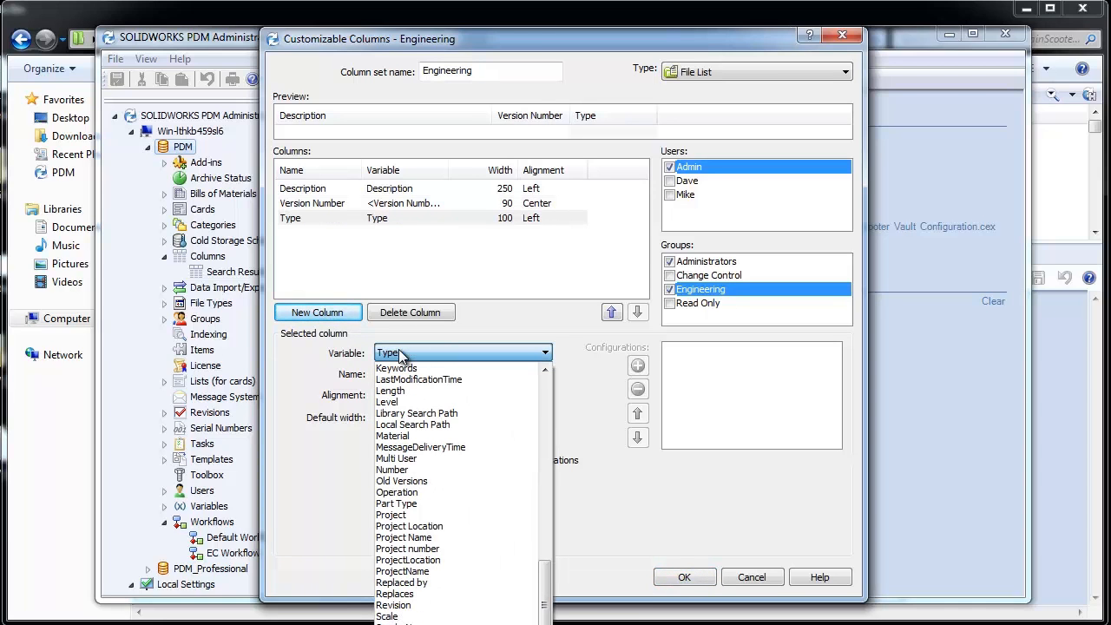
left_click(462, 351)
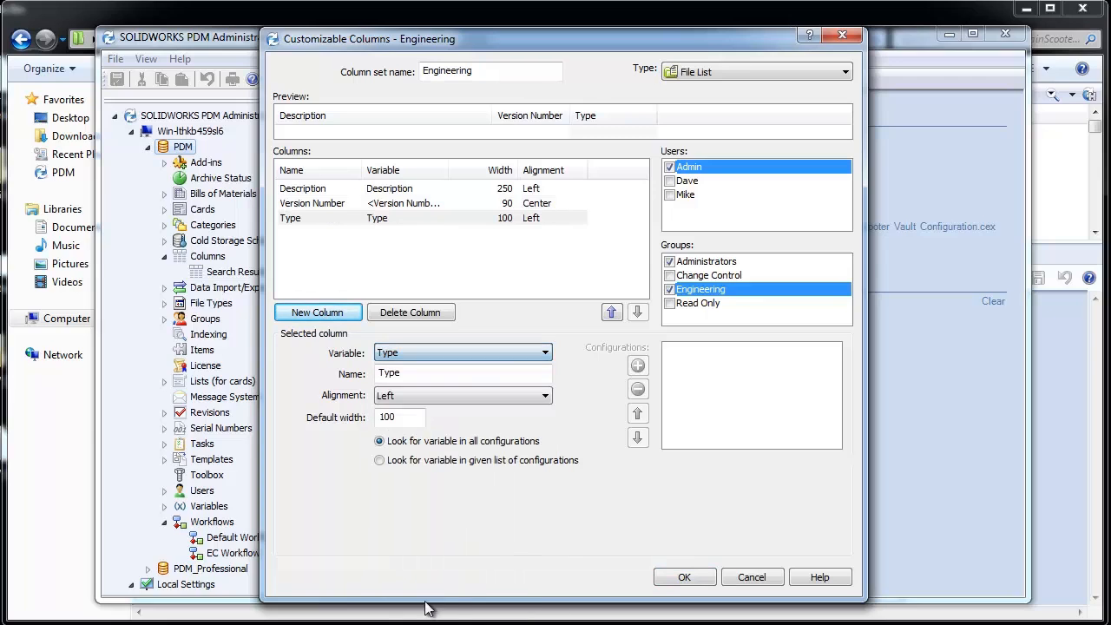
left_click(400, 416)
type("70")
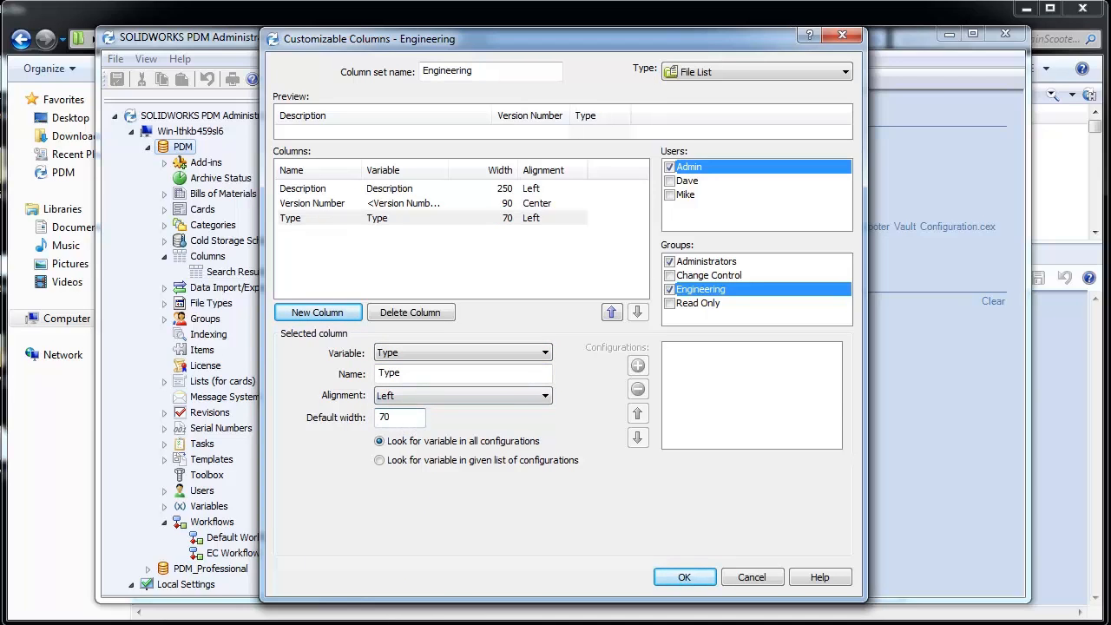
left_click(462, 396)
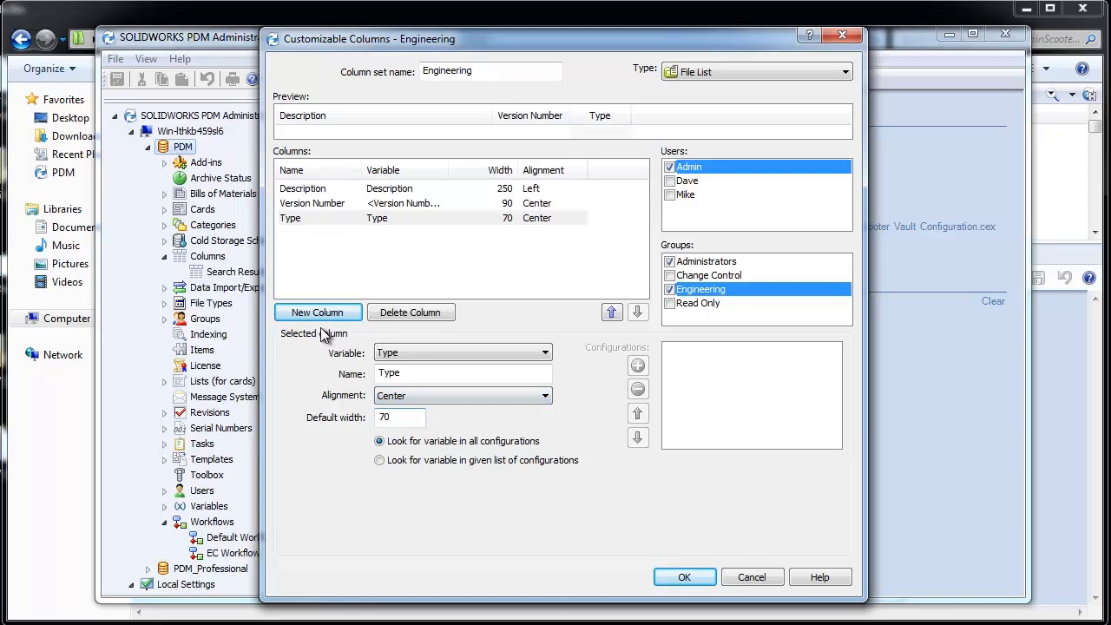
Step: Add a centred Revision column, width 65, as the fourth column
left_click(546, 352)
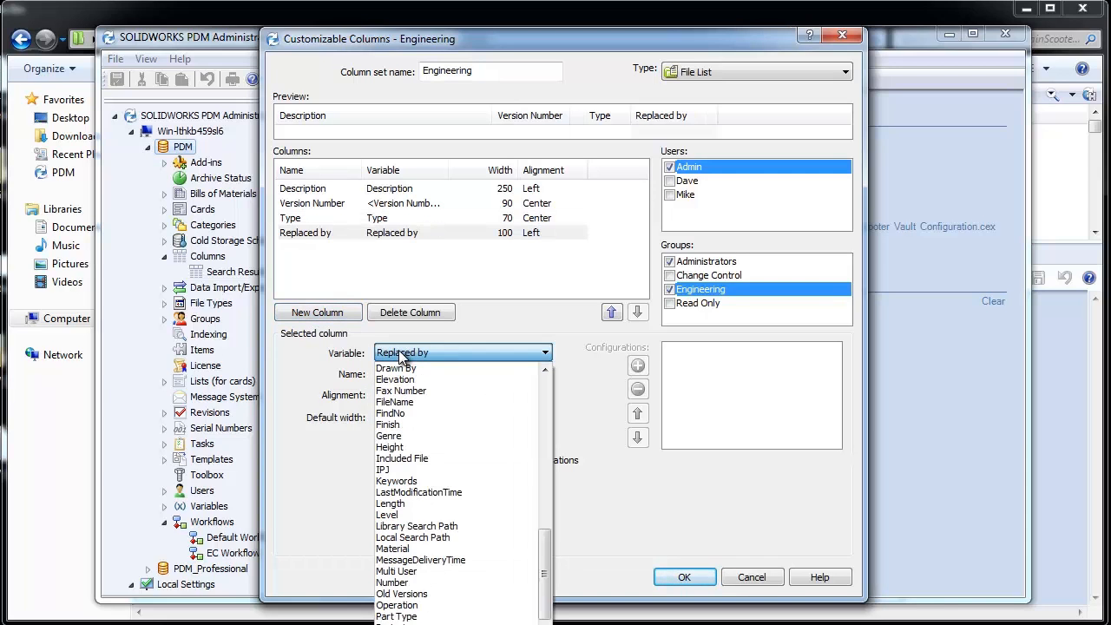
scroll("down", 3)
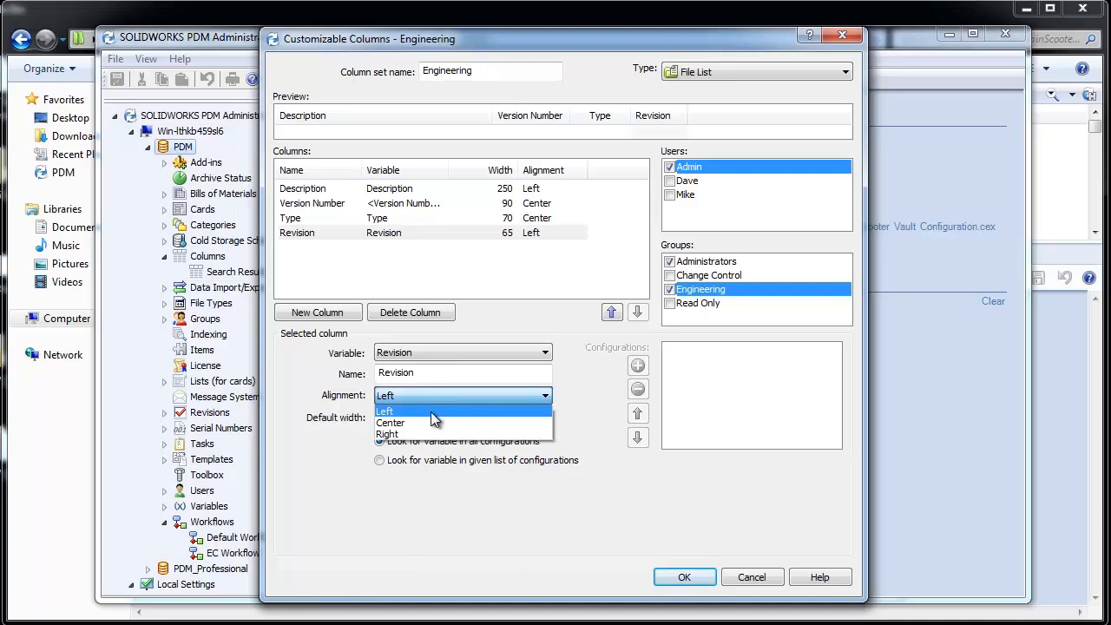
left_click(390, 424)
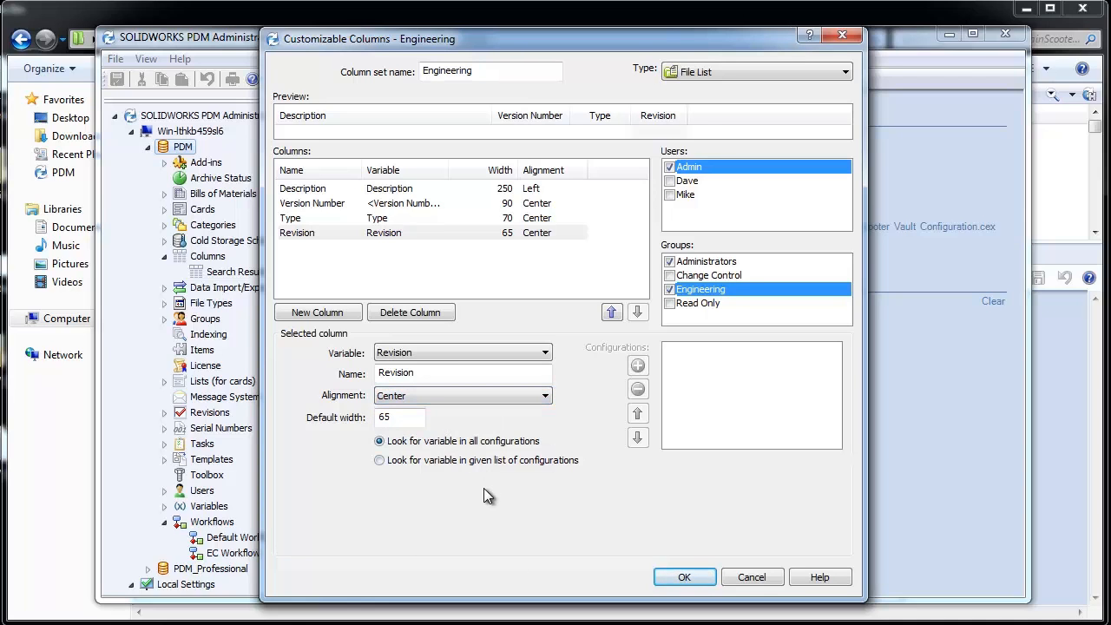
mouse_move(611, 312)
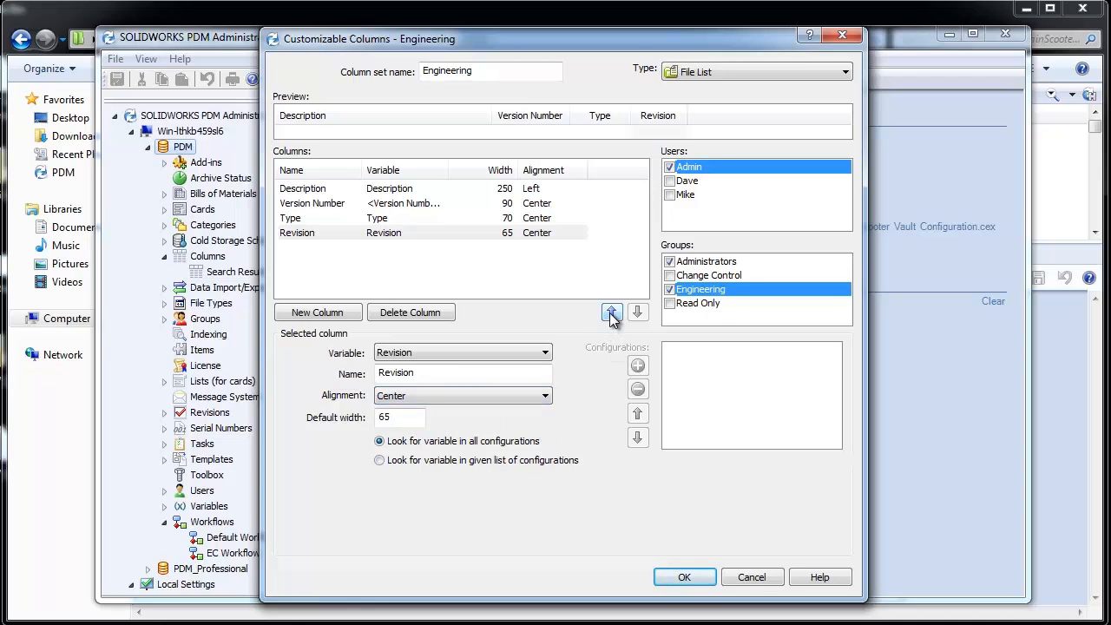
Step: Place Revision third after Version Number and save the Engineering column set
left_click(611, 313)
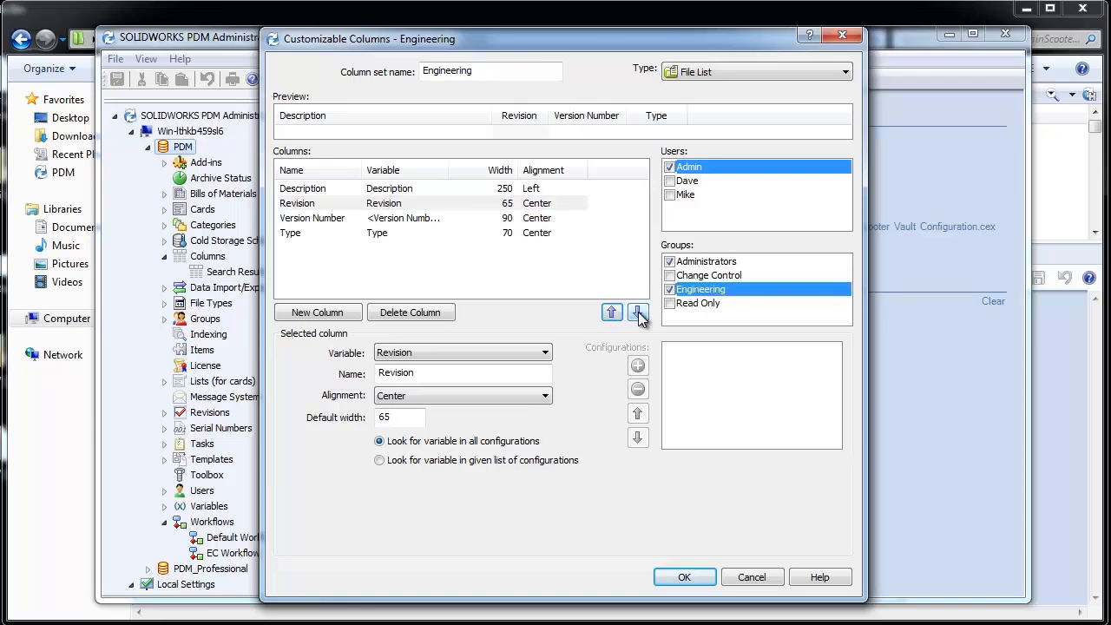
left_click(637, 312)
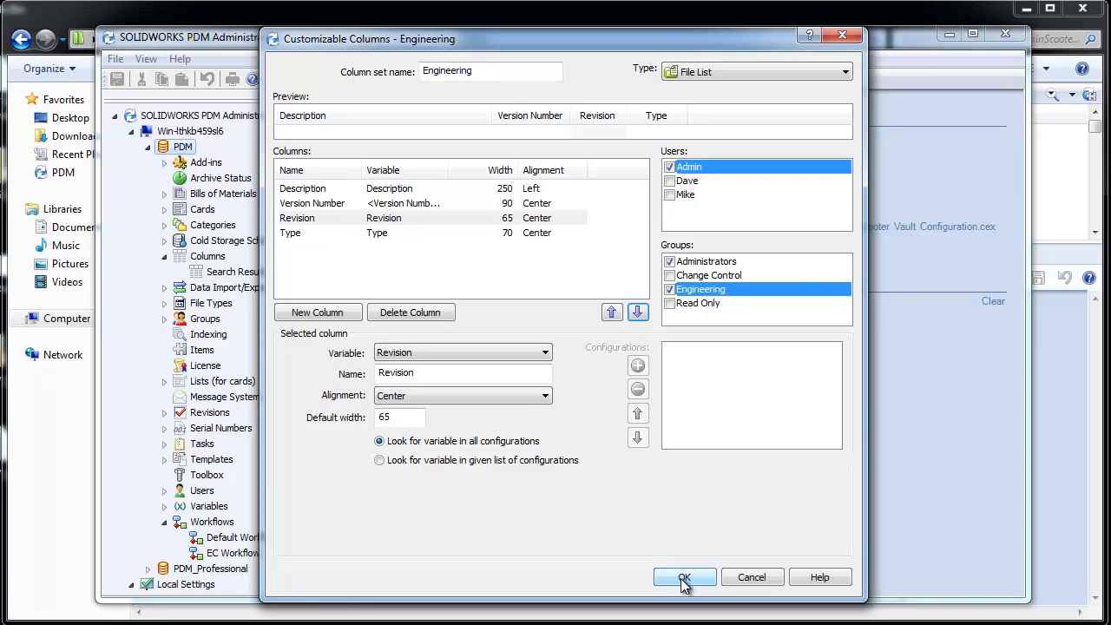
left_click(684, 577)
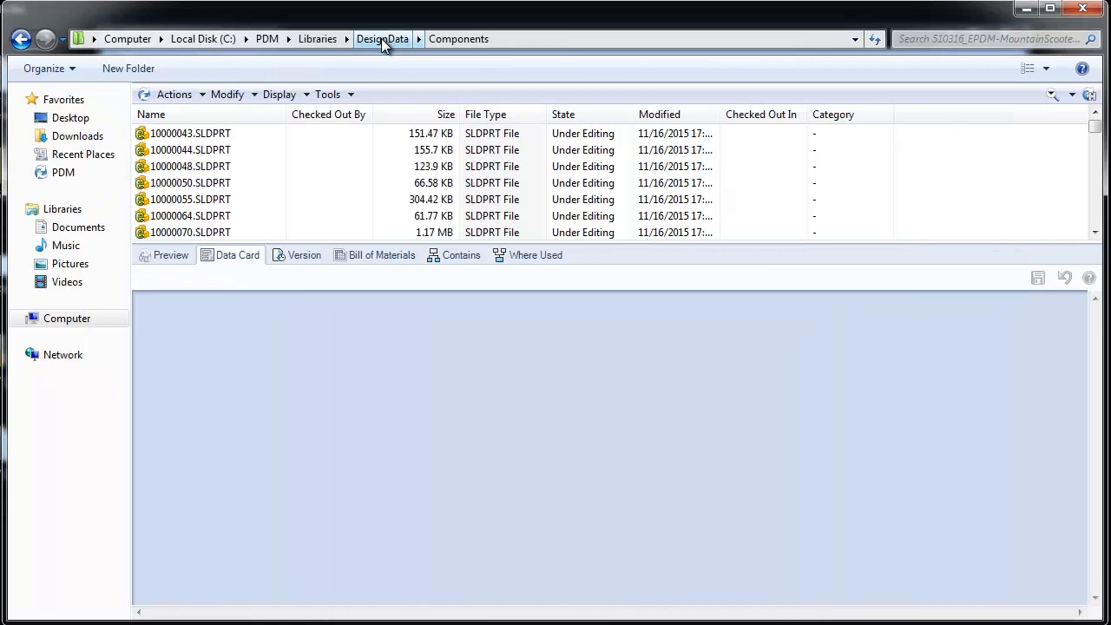
Step: Go up to DesignData and open the Components folder in the vault view
left_click(382, 38)
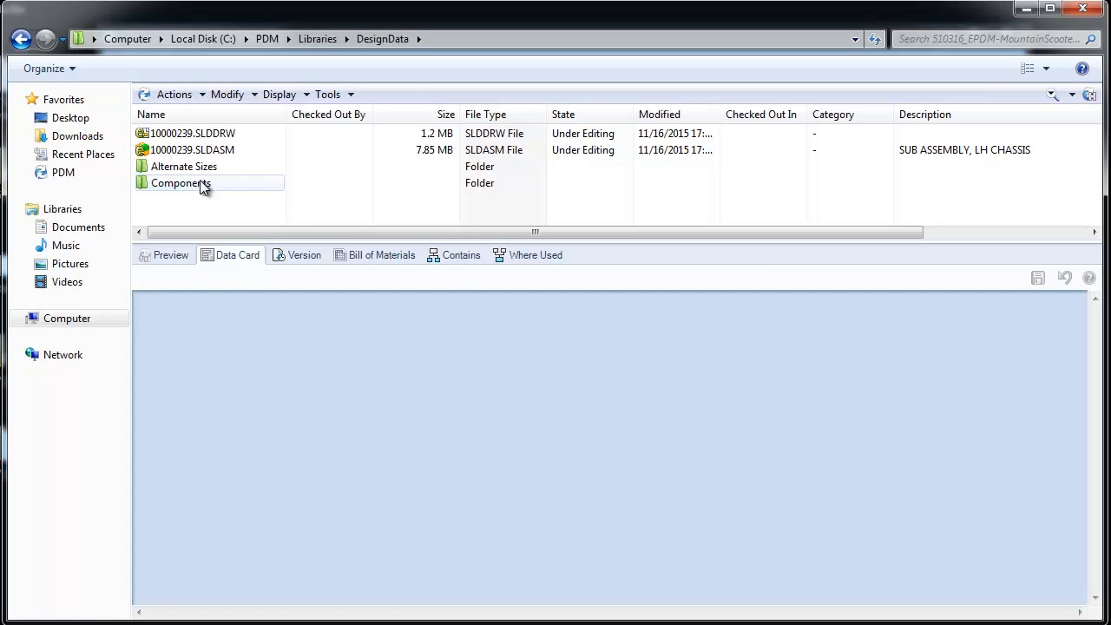
double_click(181, 182)
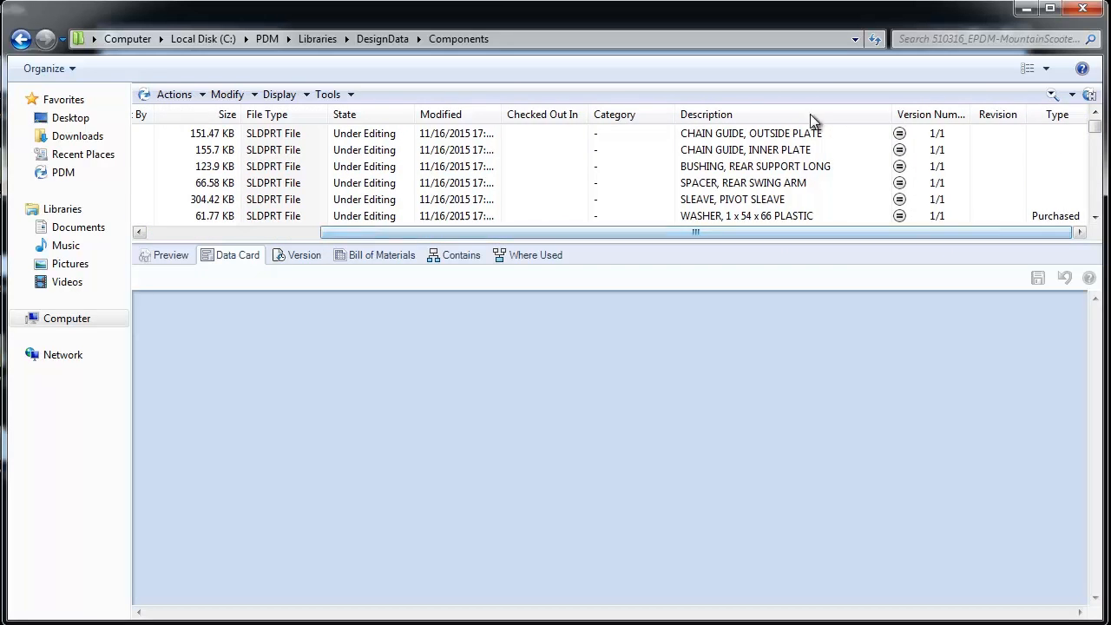
left_click(705, 115)
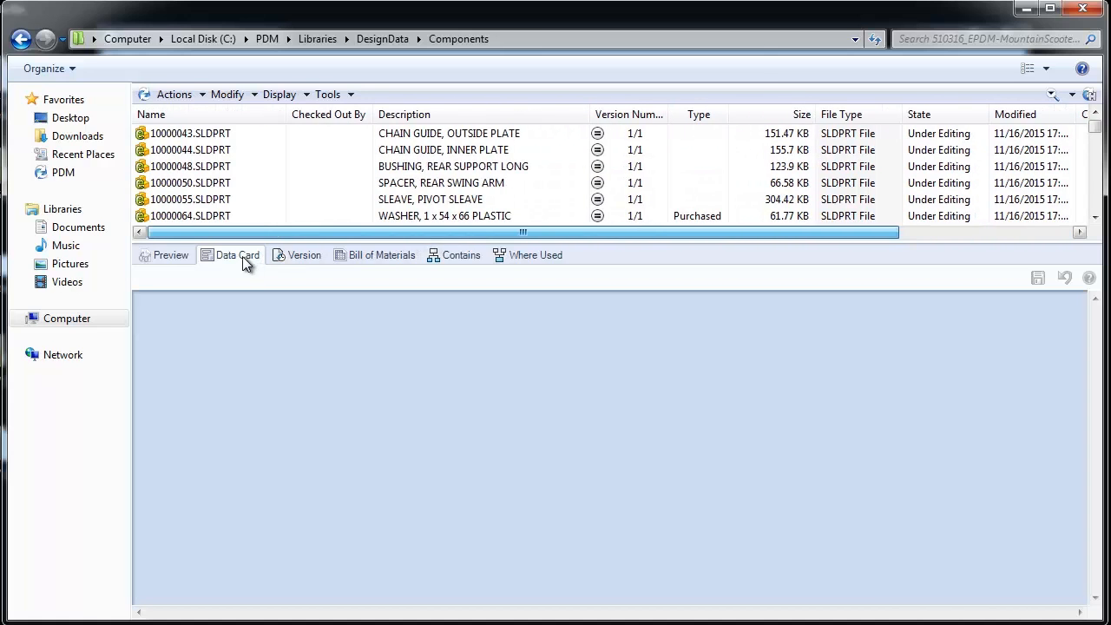
mouse_move(535, 115)
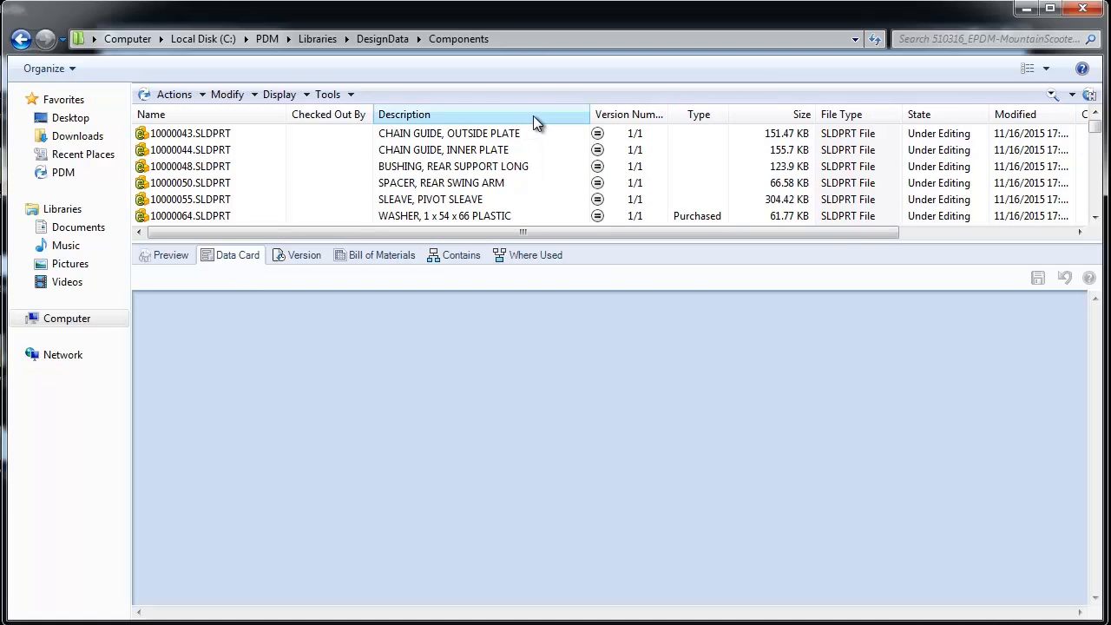
Step: Sort the Components file list by the Type column and review the new columns
scroll("down", 3)
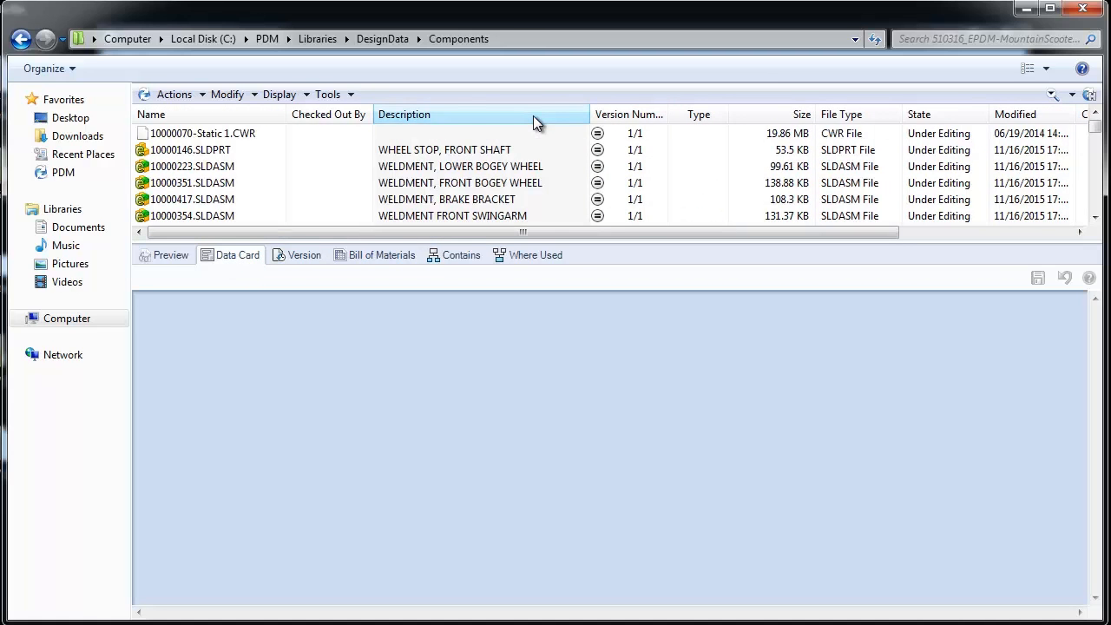
left_click(698, 115)
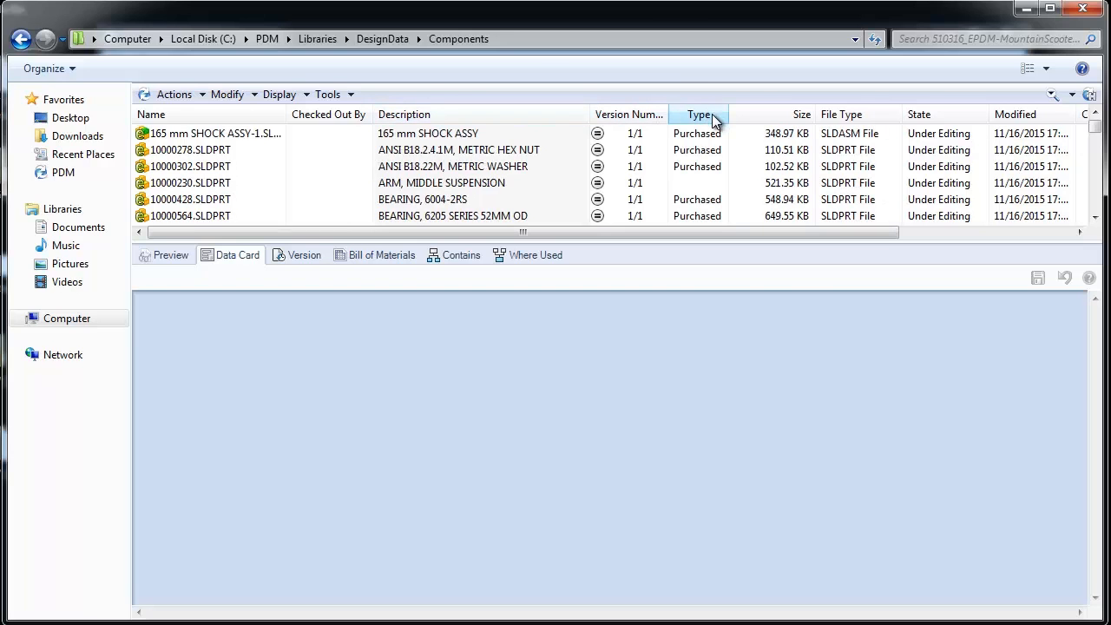
left_click(798, 115)
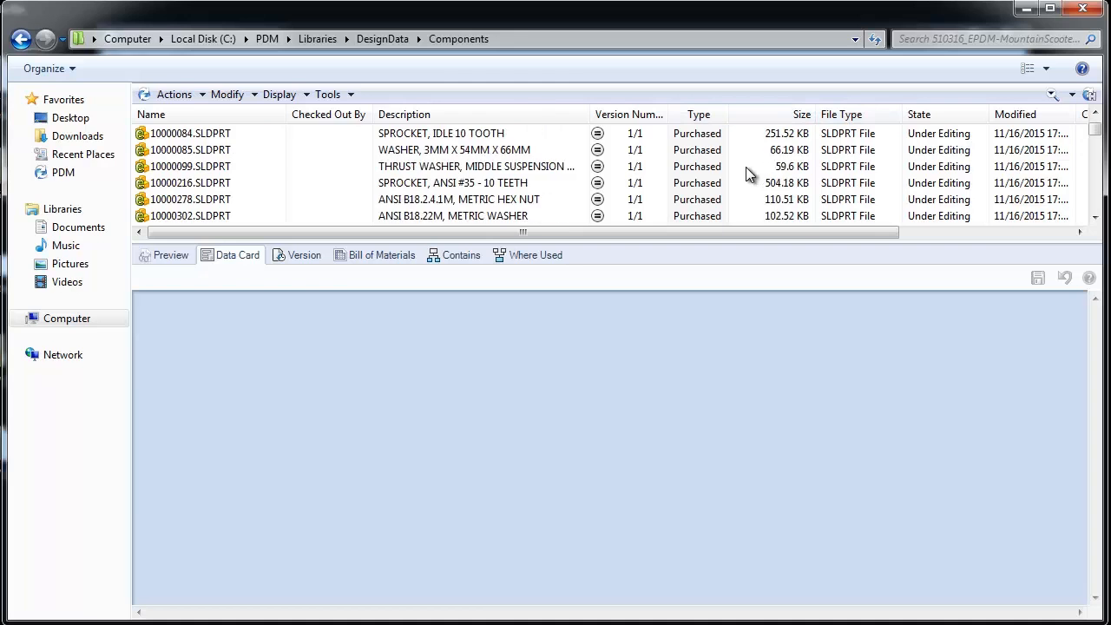
scroll("down", 3)
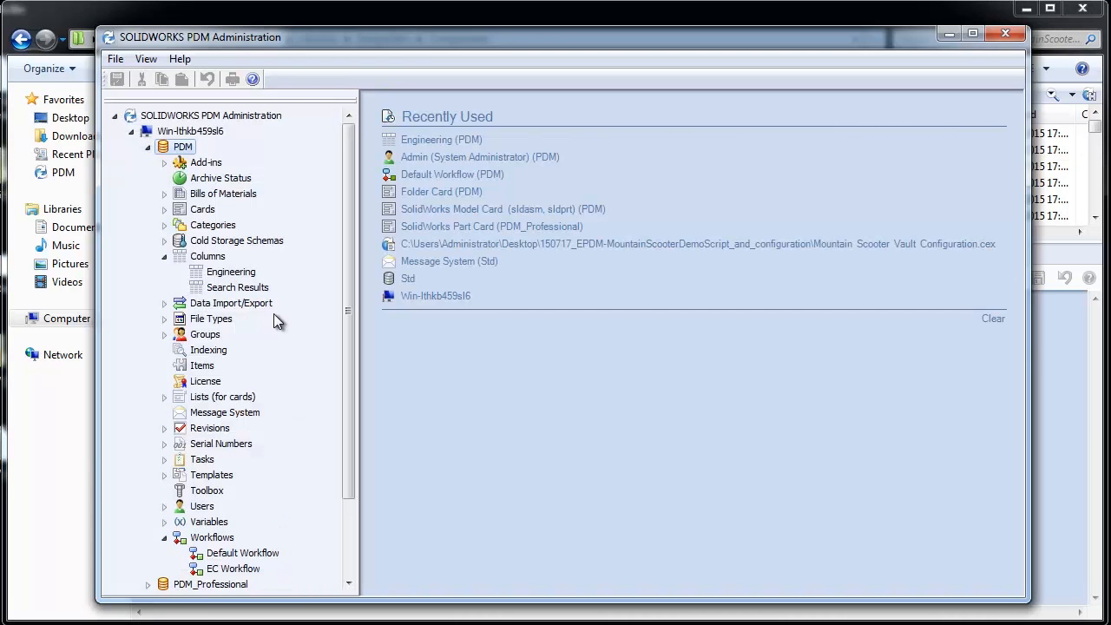
Step: Review the Search Results column set's columns and close its dialog with OK
double_click(236, 288)
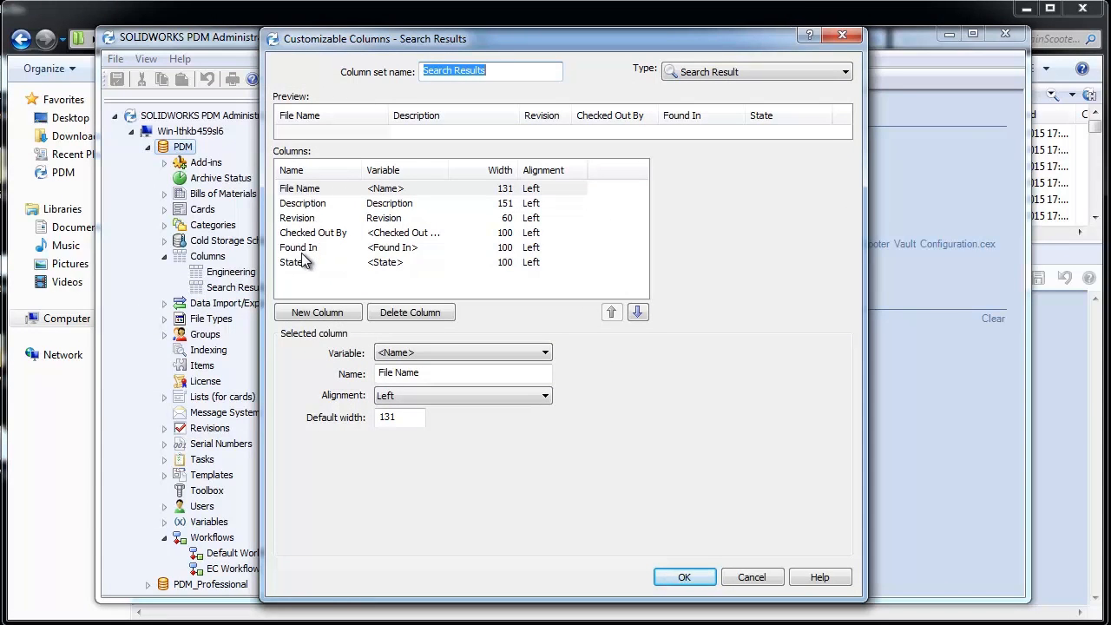
mouse_move(328, 292)
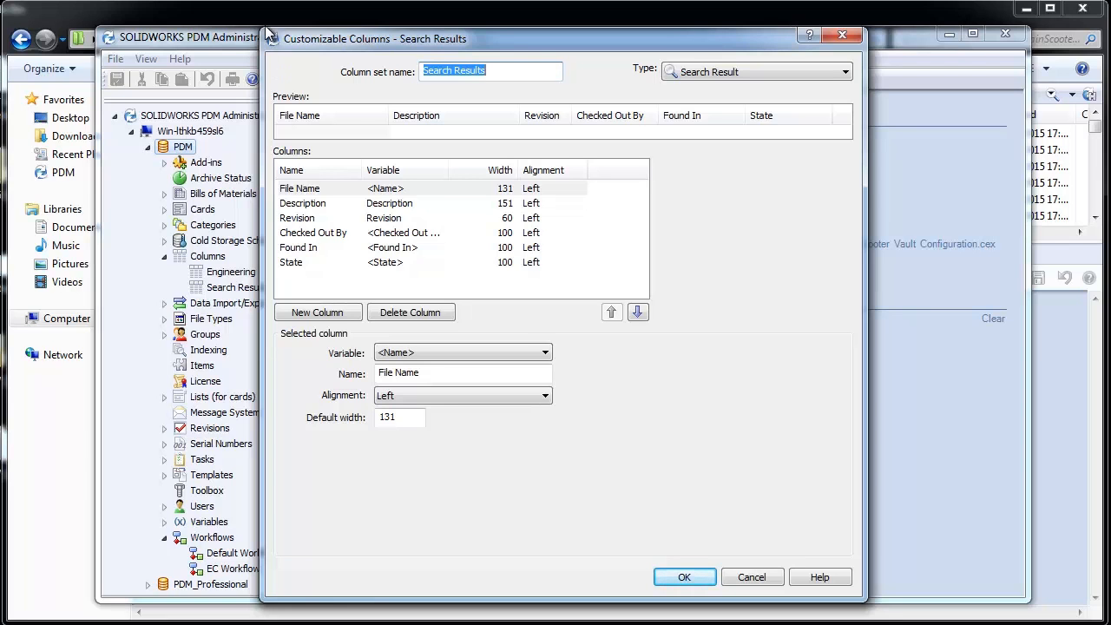
left_click(684, 576)
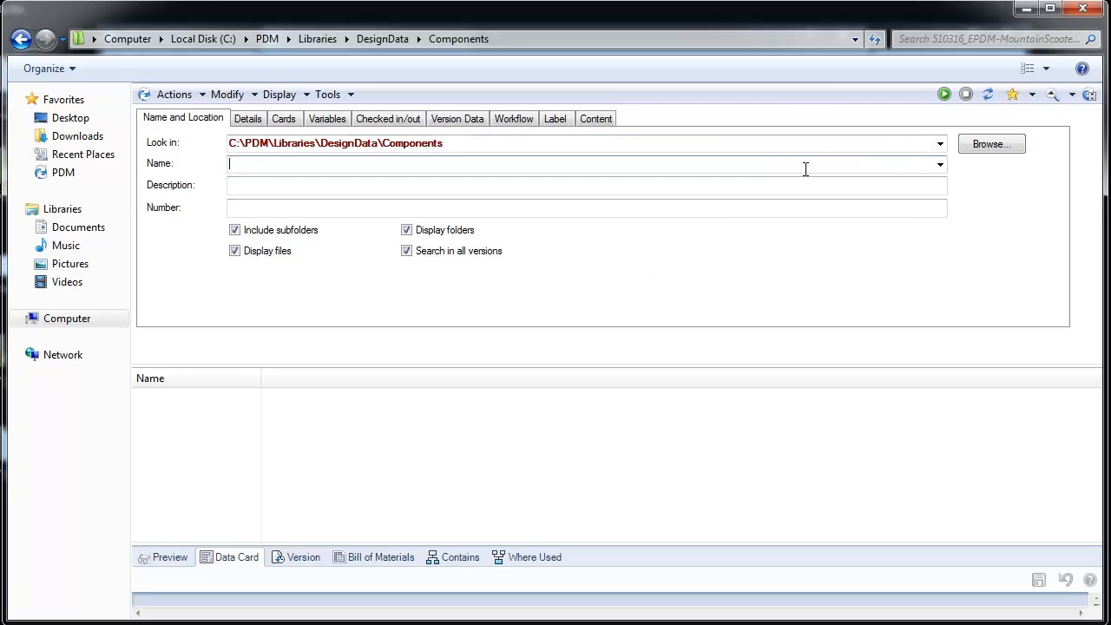
Step: Search the Components folder for sldprt in the Name field
type("sldprt")
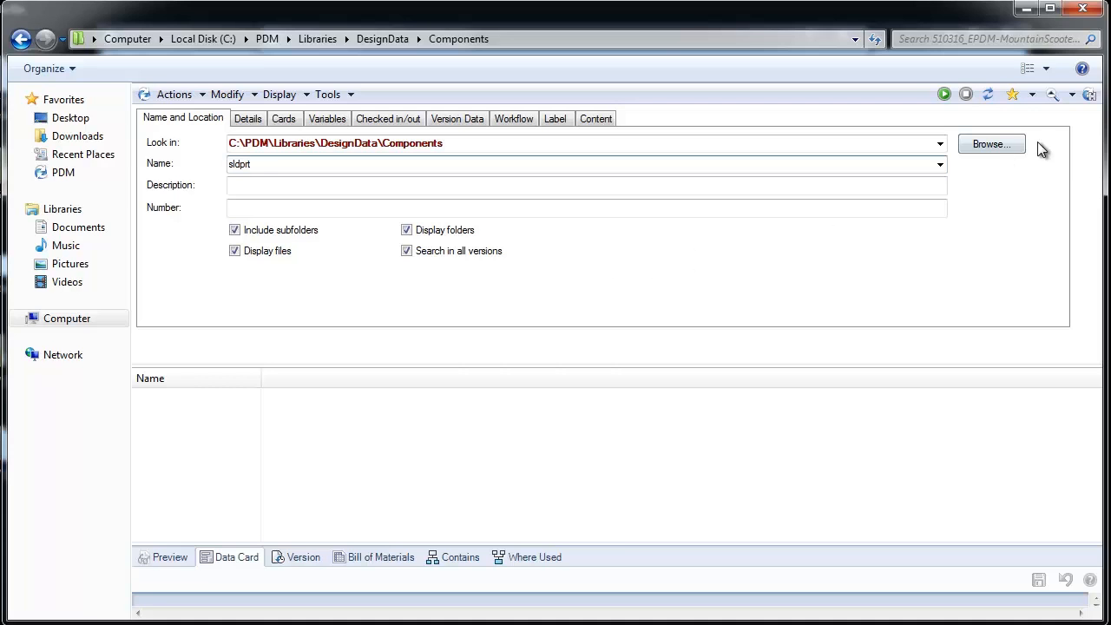
left_click(944, 94)
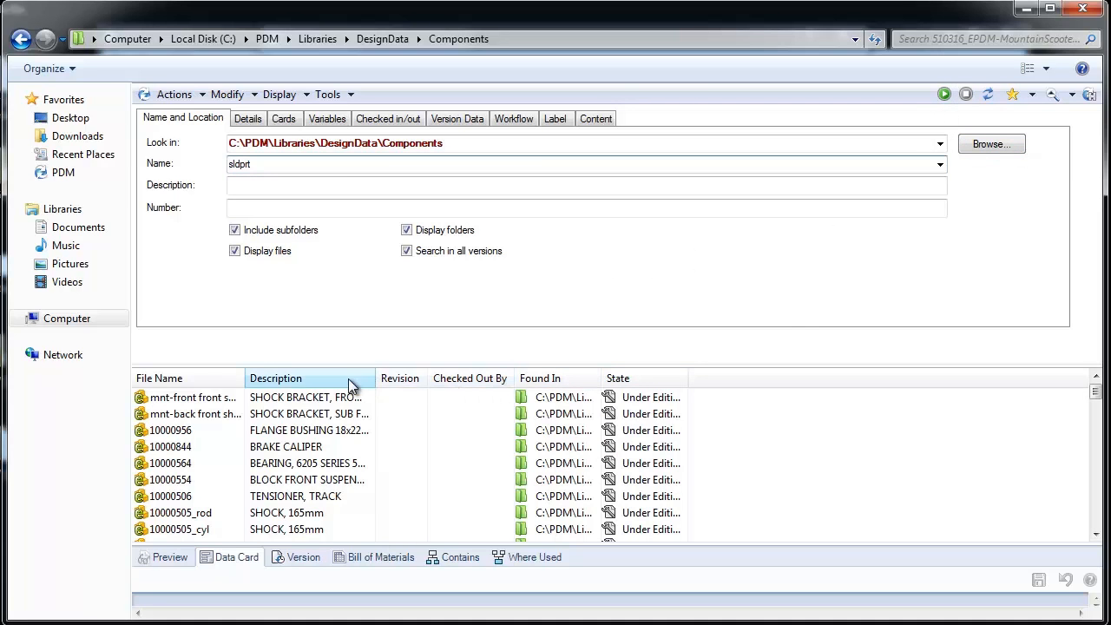
mouse_move(368, 385)
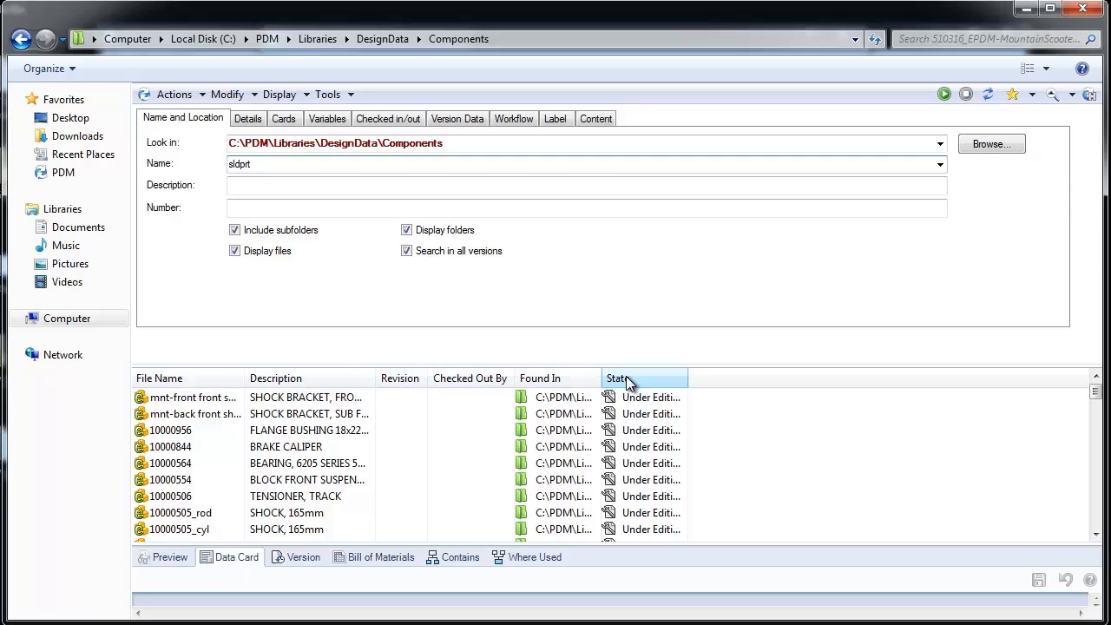
Step: Resize the result columns so file names, descriptions and paths are readable
left_click_drag(601, 378, 703, 379)
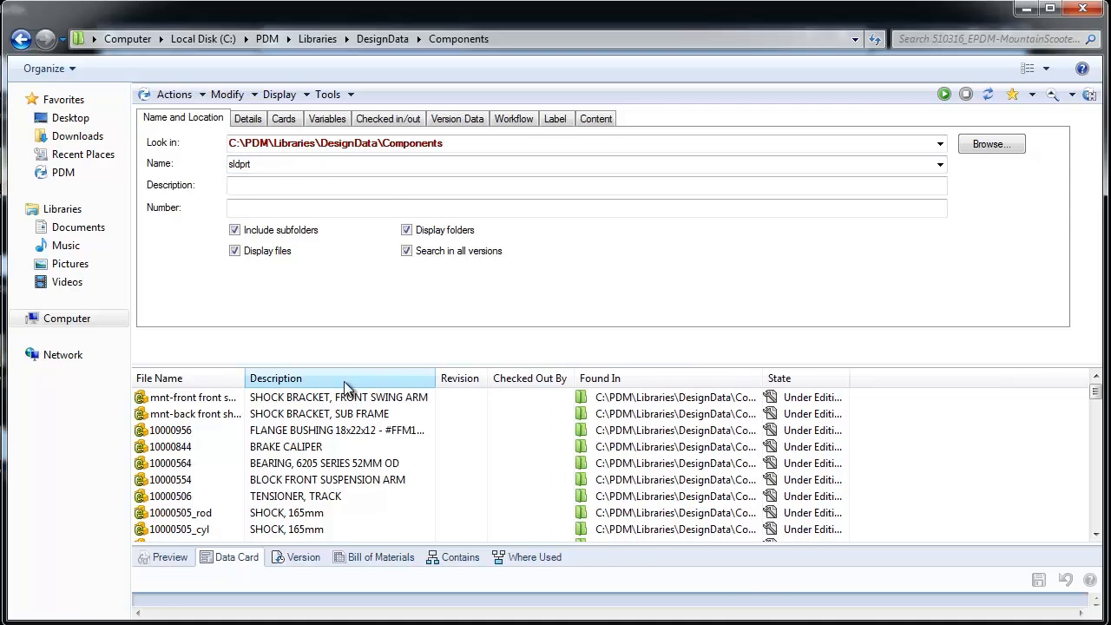
left_click_drag(247, 378, 378, 378)
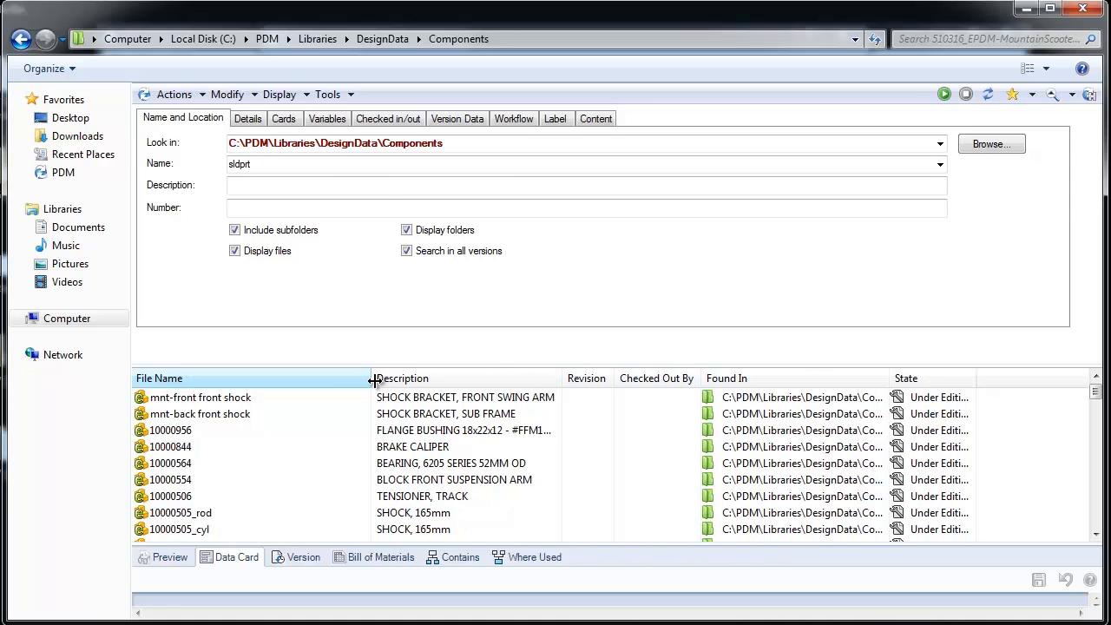
left_click_drag(376, 379, 346, 378)
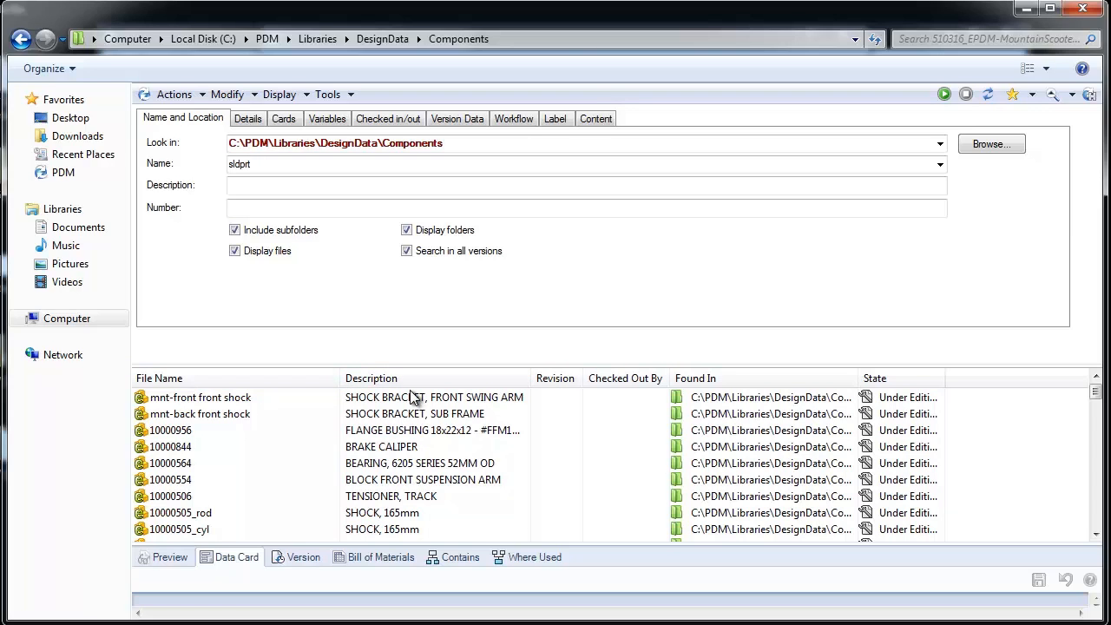
mouse_move(415, 398)
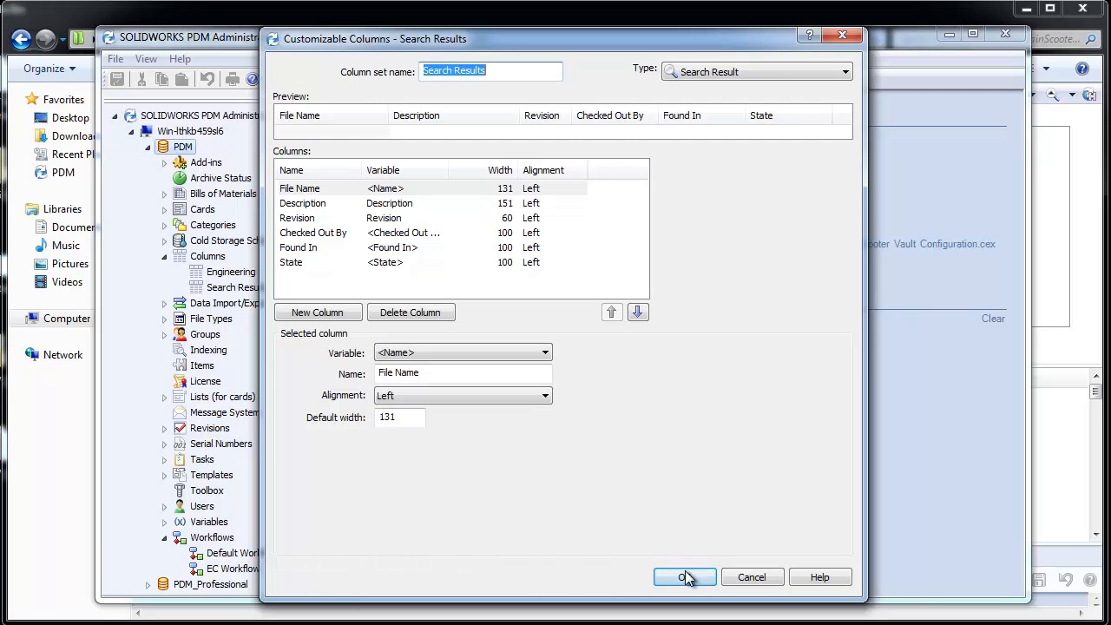
Step: Accept the Search Results column set unchanged and close its Customizable Columns dialog
left_click(684, 577)
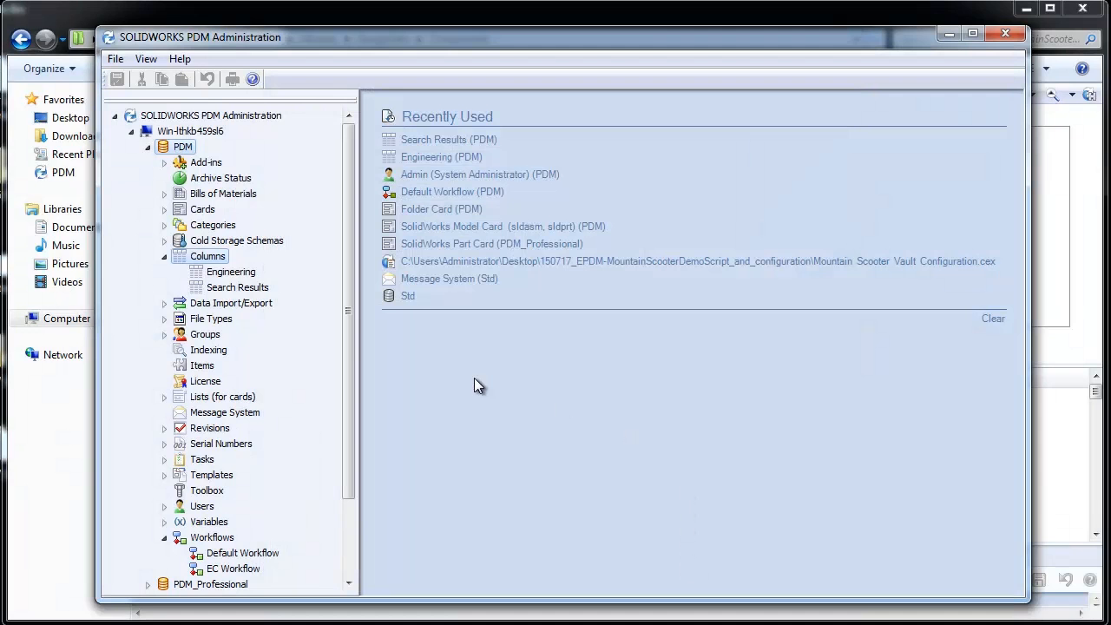
mouse_move(1027, 614)
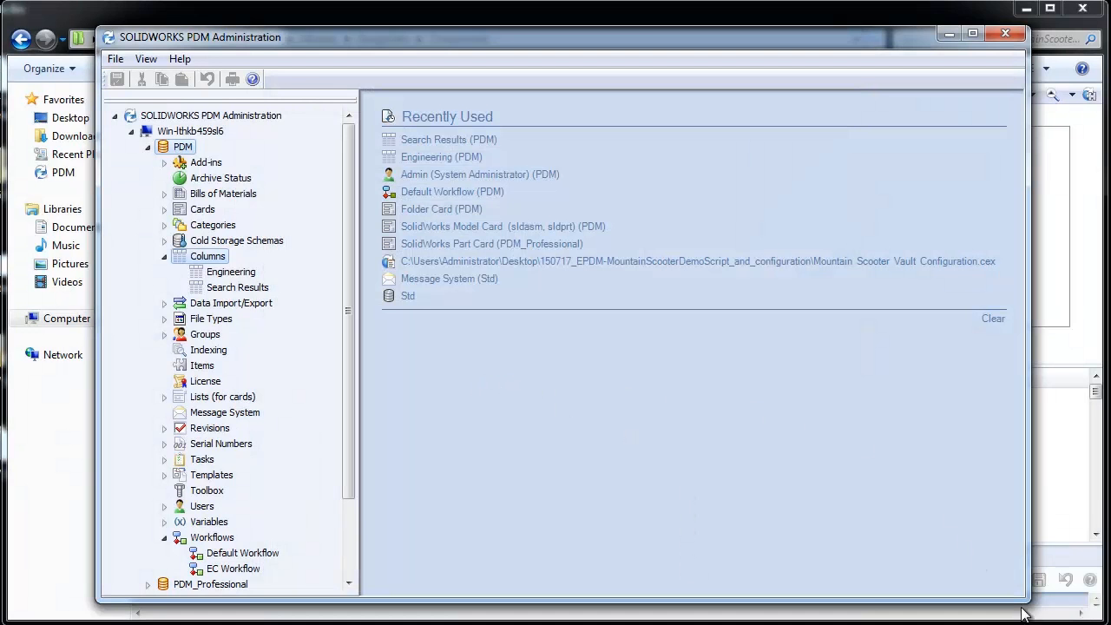